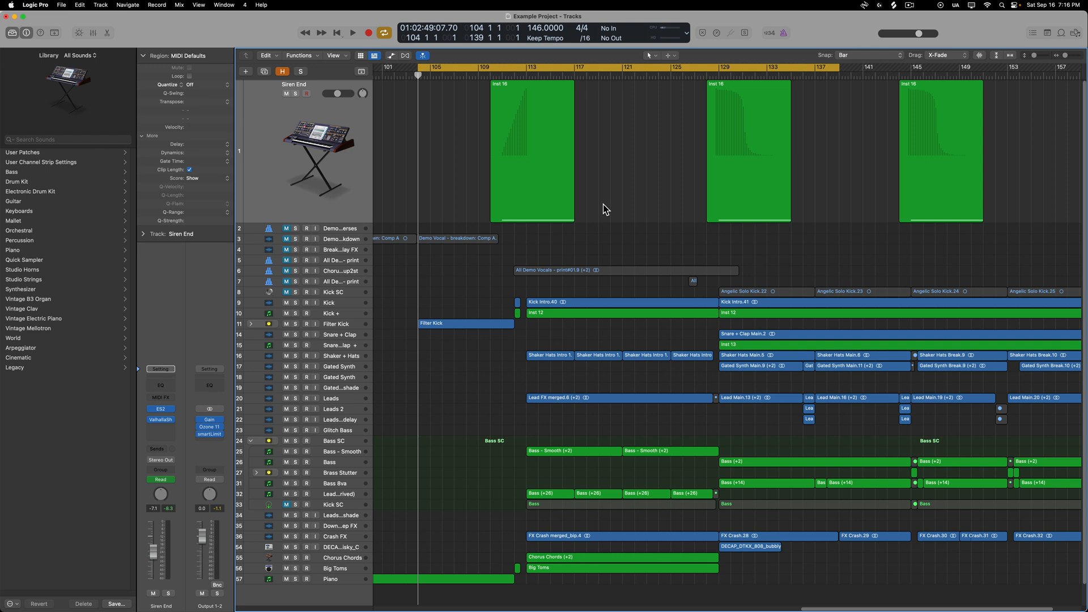
mouse_move(608, 187)
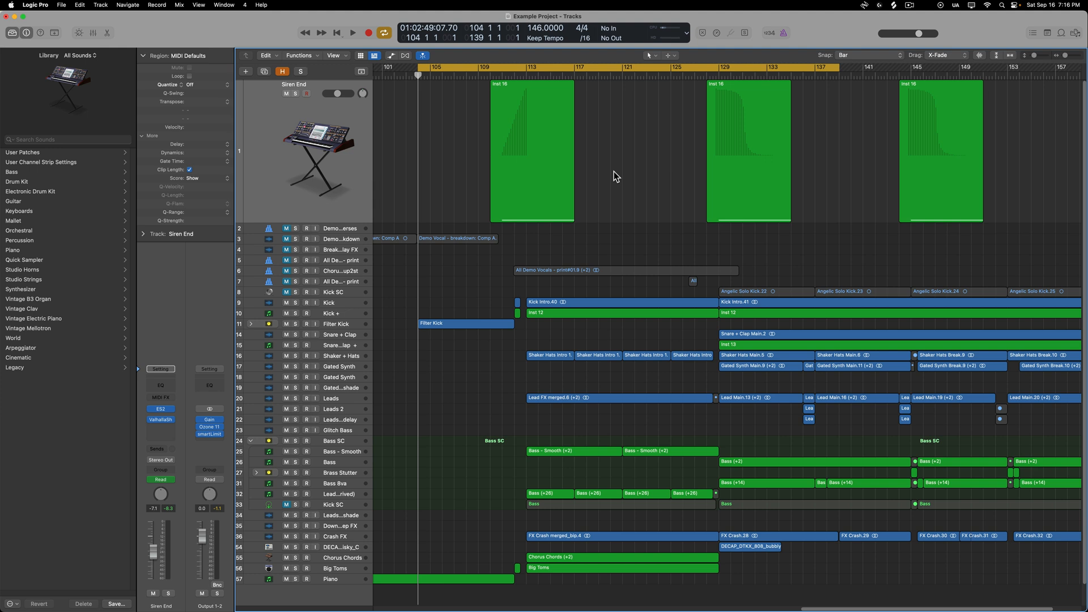
mouse_move(575, 319)
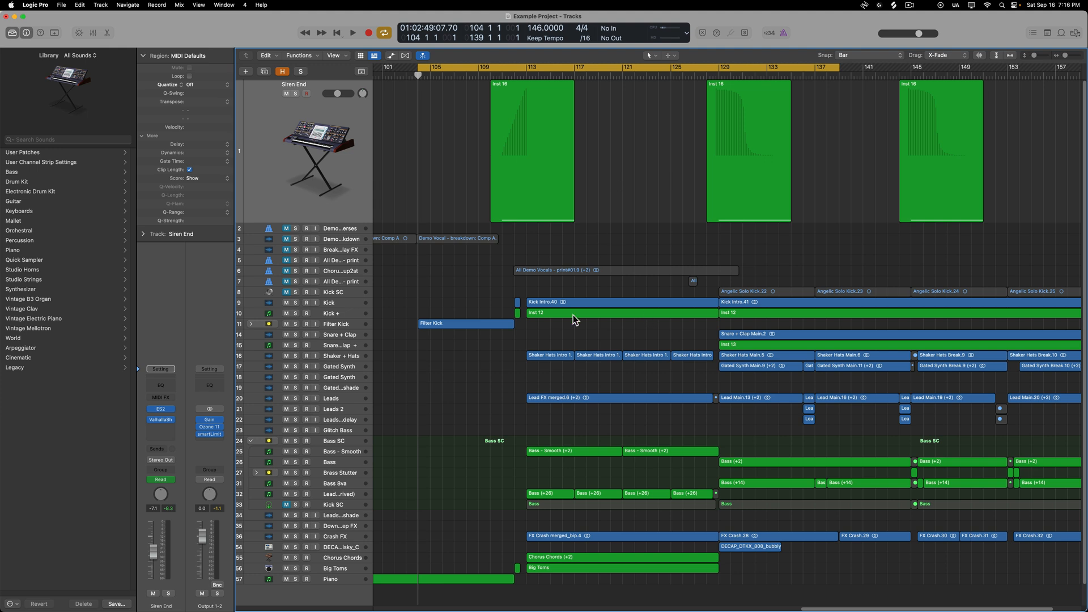
mouse_move(597, 448)
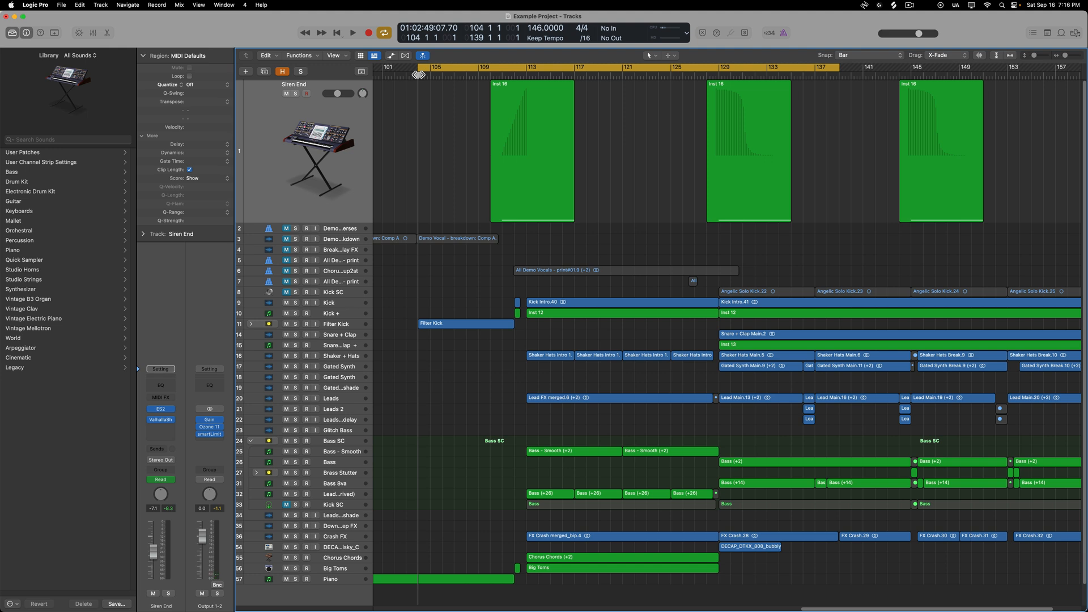
- Place the playhead at bar 129, where the second Inst 16 region starts
left_click(526, 67)
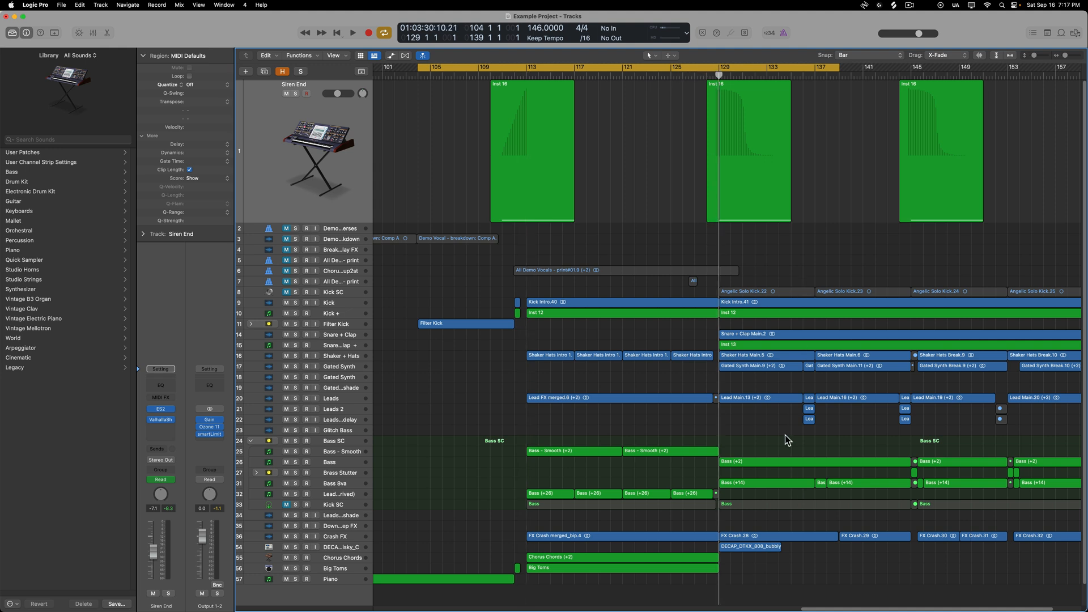
mouse_move(496, 174)
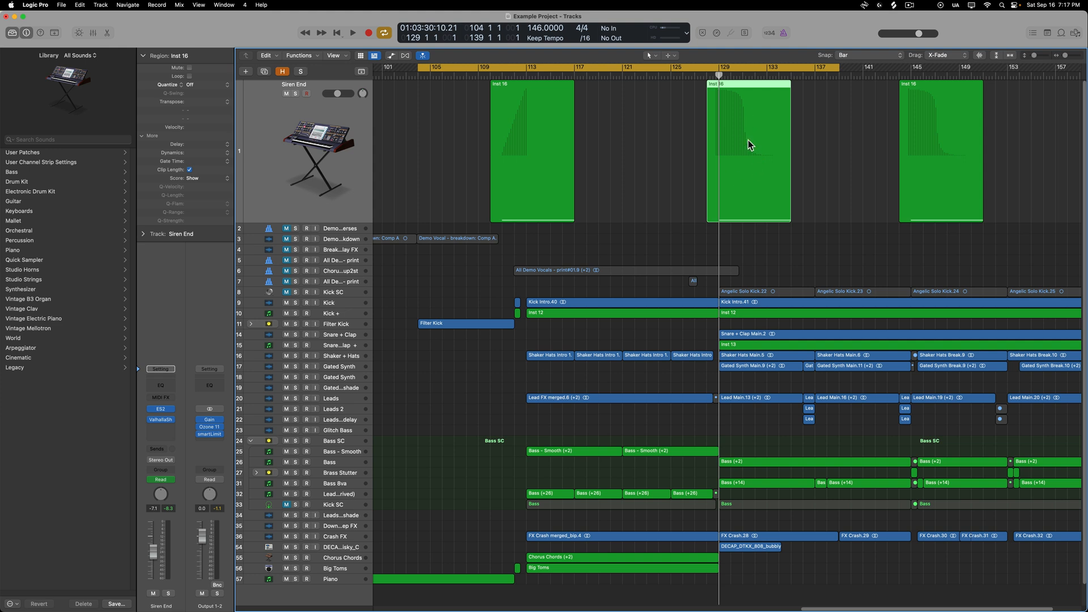
mouse_move(534, 137)
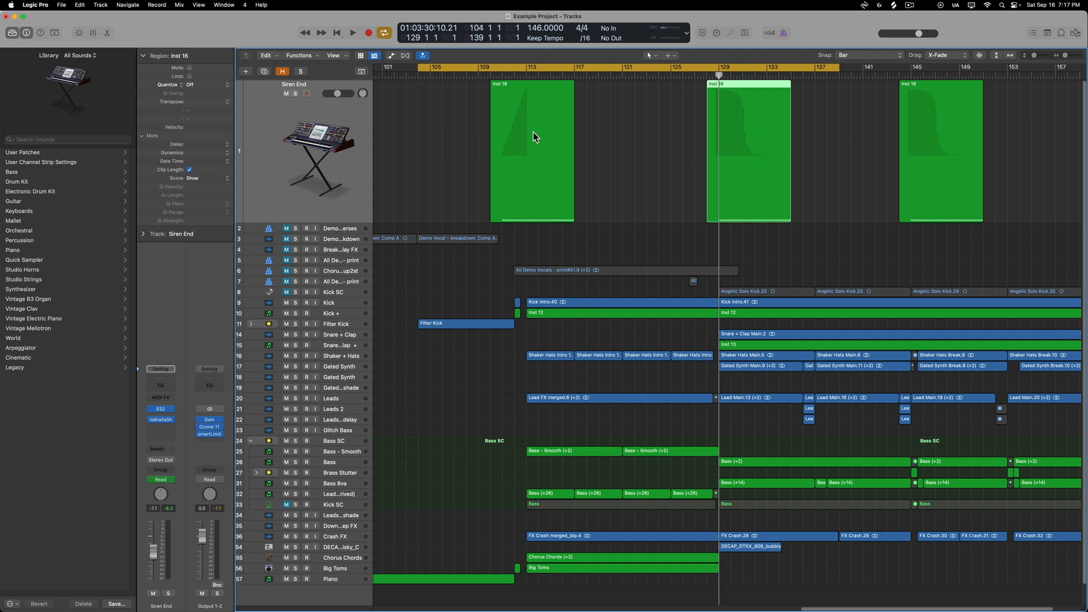
mouse_move(436, 135)
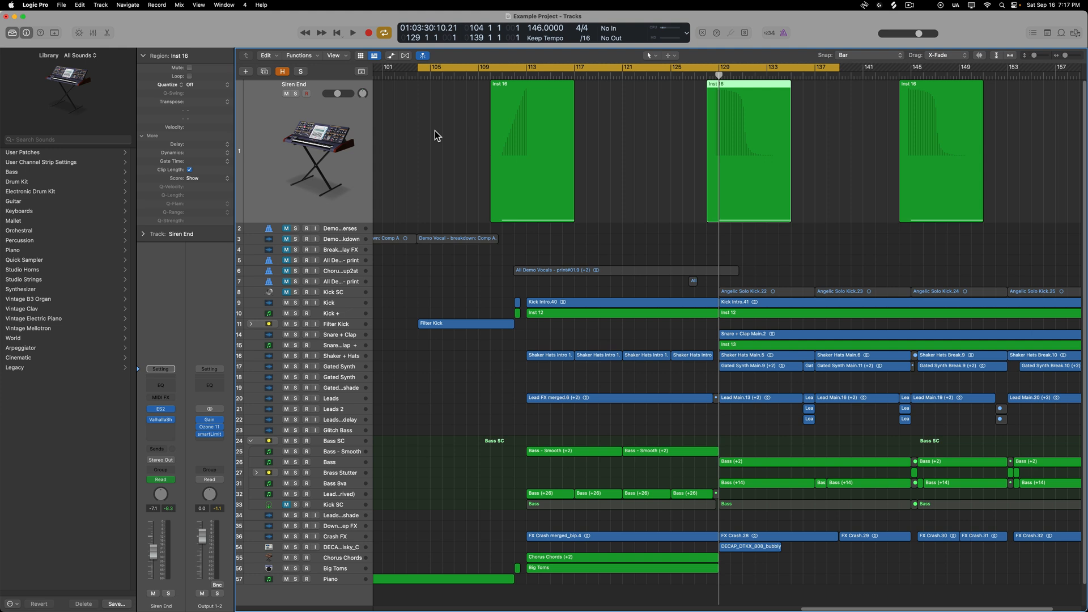
- Stop playback so the playhead returns ahead of the first Inst 16 region
left_click(353, 33)
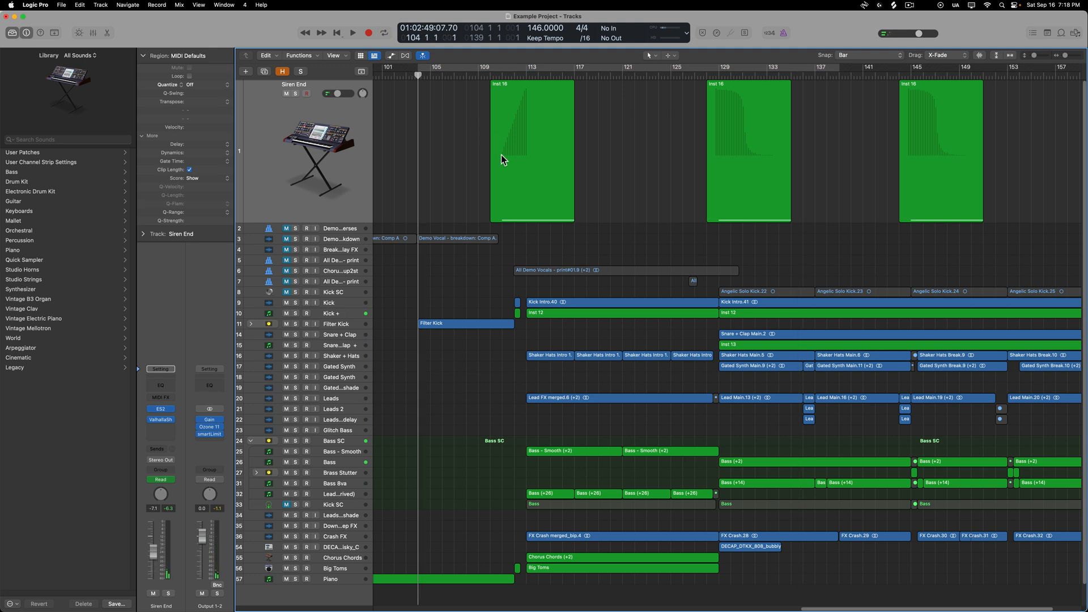
mouse_move(541, 192)
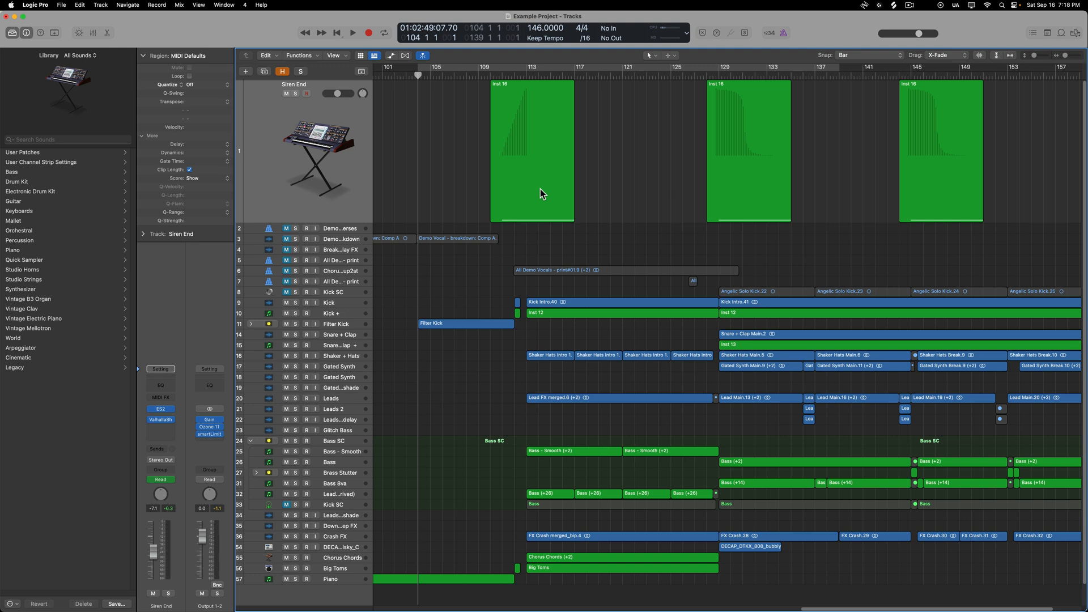
mouse_move(764, 154)
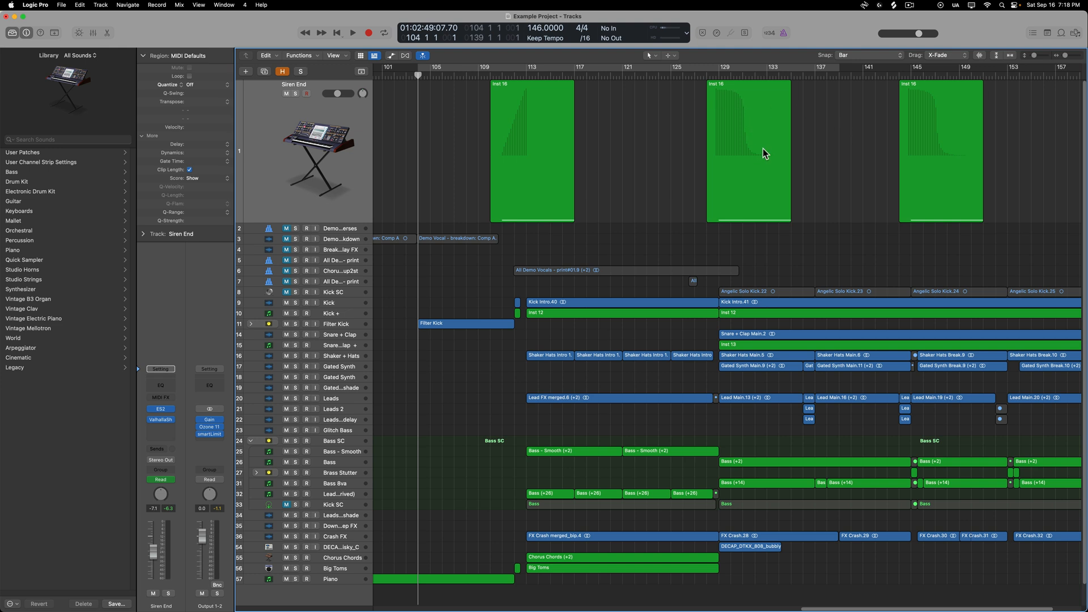
mouse_move(772, 161)
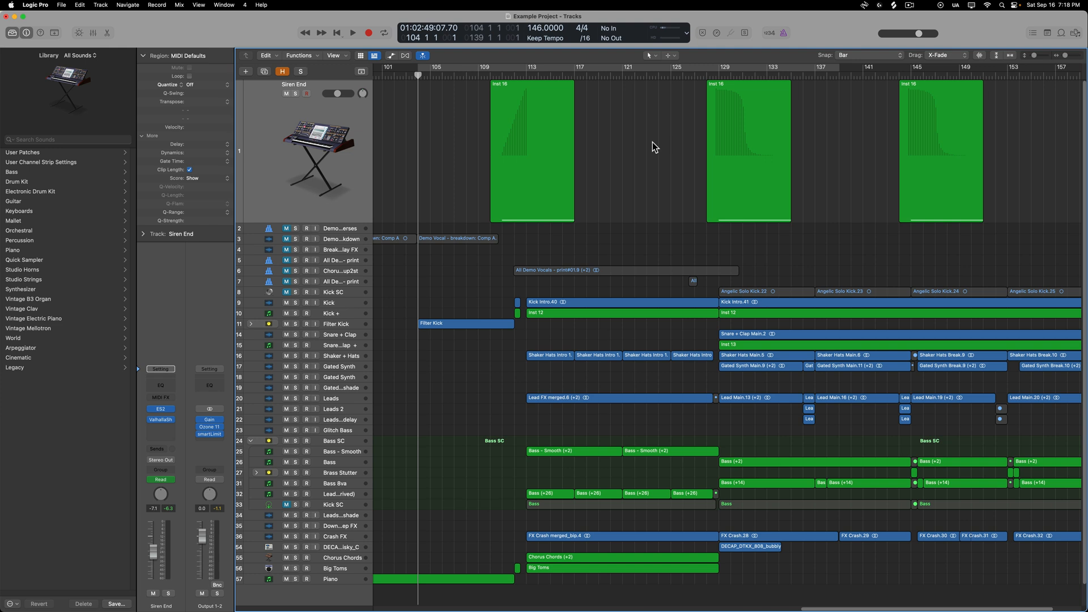
mouse_move(281, 112)
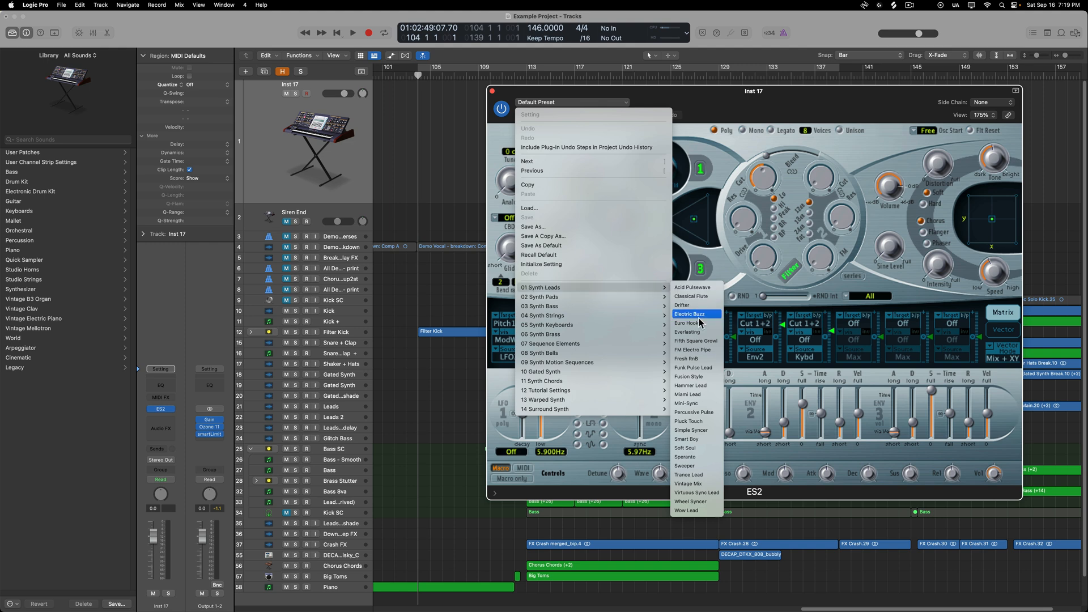
- Pick Hammer Lead from the 01 Synth Leads presets for the ES2 track
left_click(690, 385)
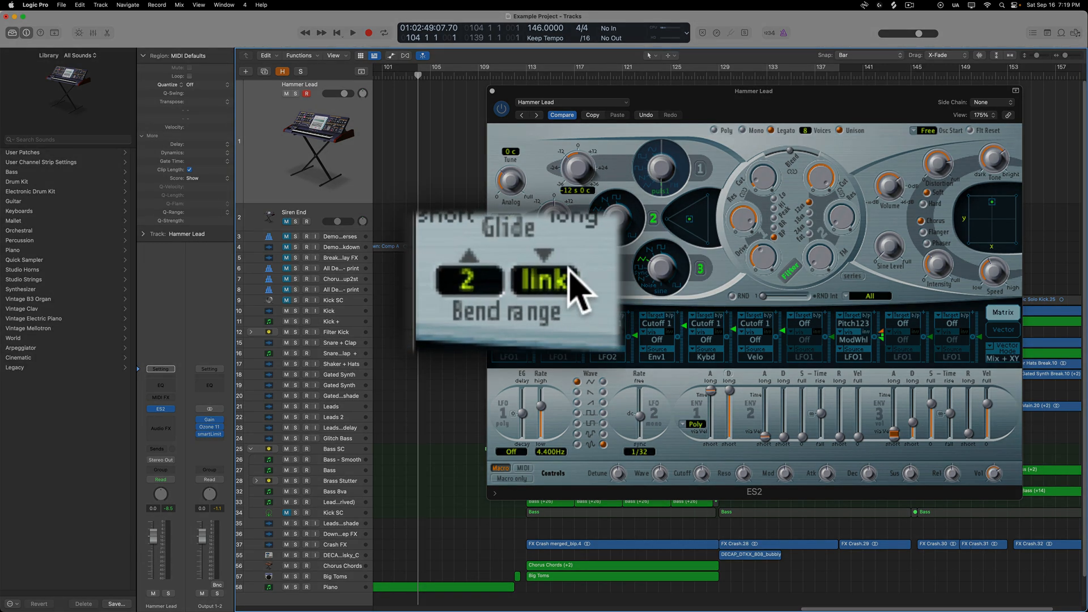
- Raise the ES2 upward bend range to 36 semitones
left_click_drag(468, 281, 469, 249)
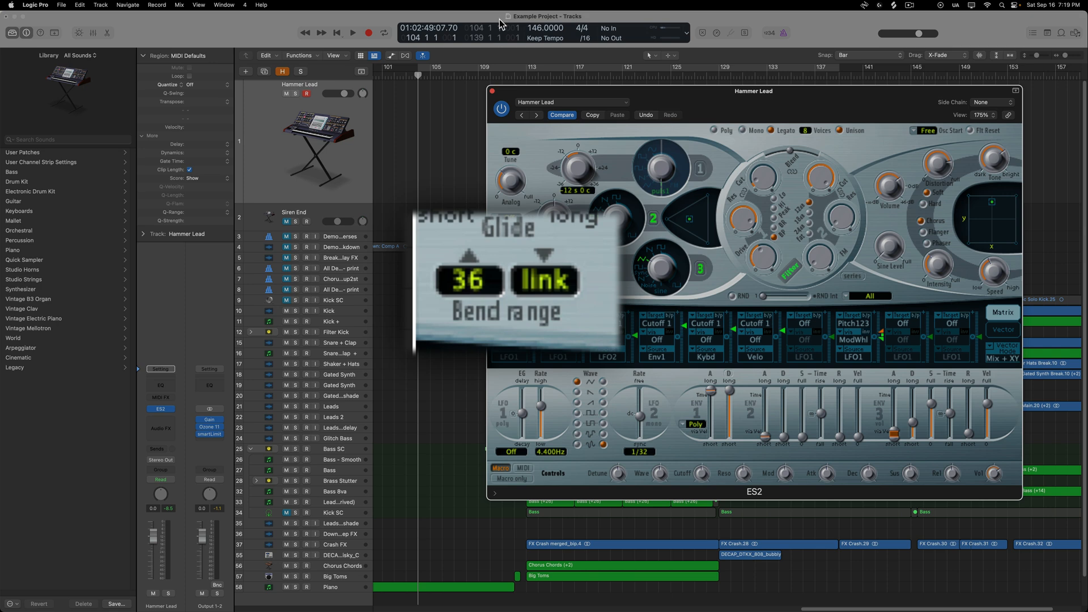
mouse_move(621, 322)
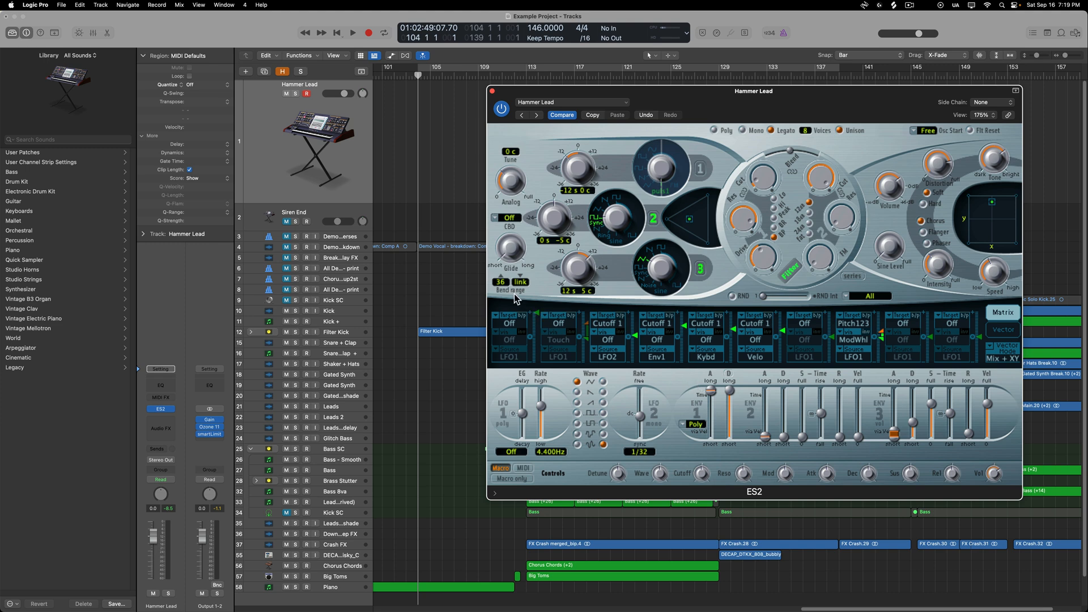
mouse_move(513, 301)
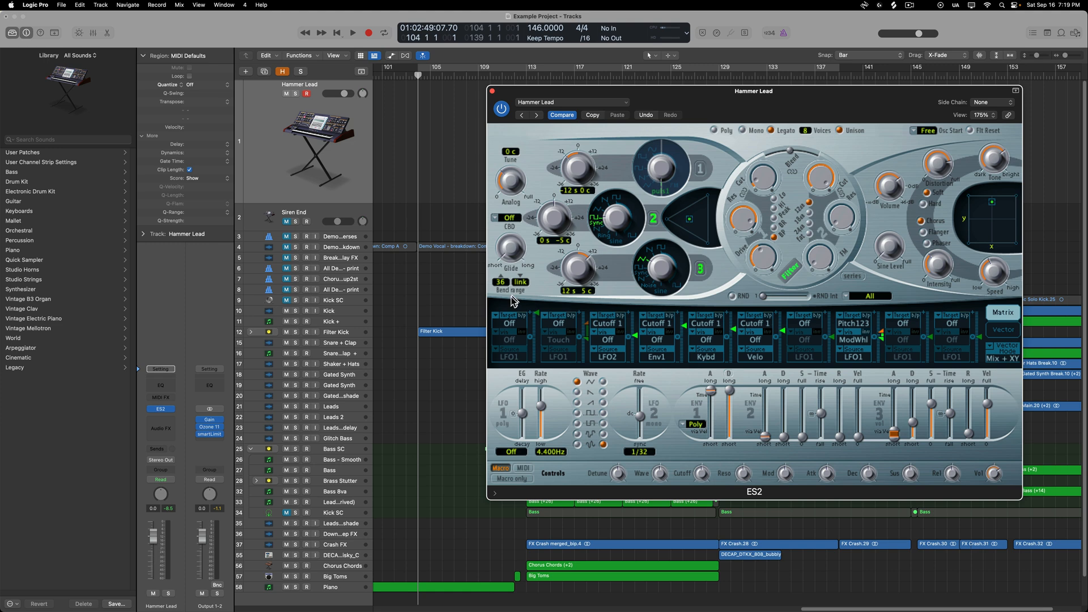
mouse_move(513, 303)
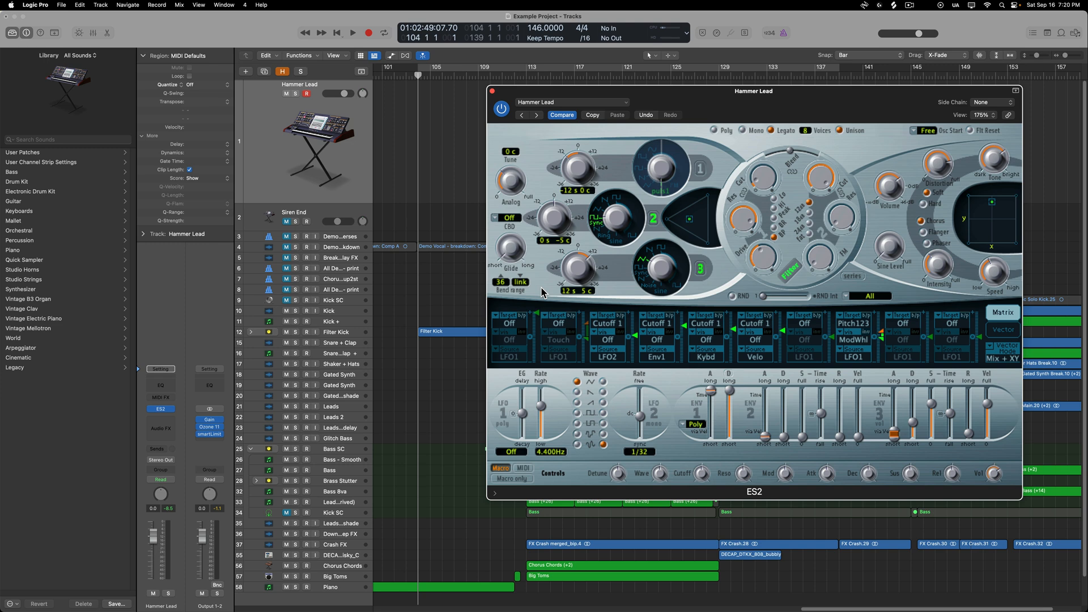
mouse_move(493, 312)
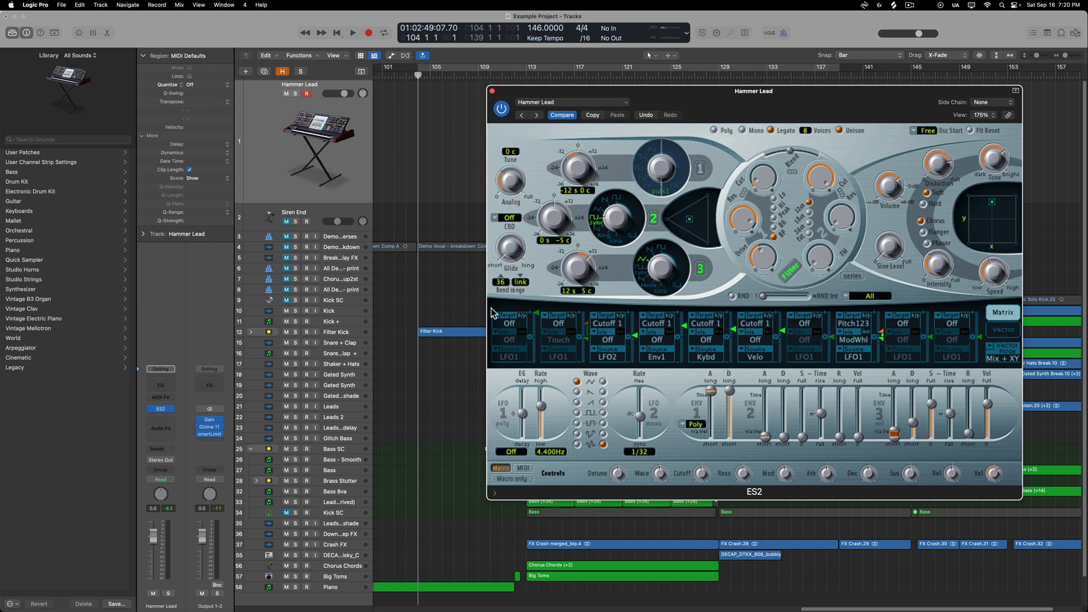
mouse_move(580, 260)
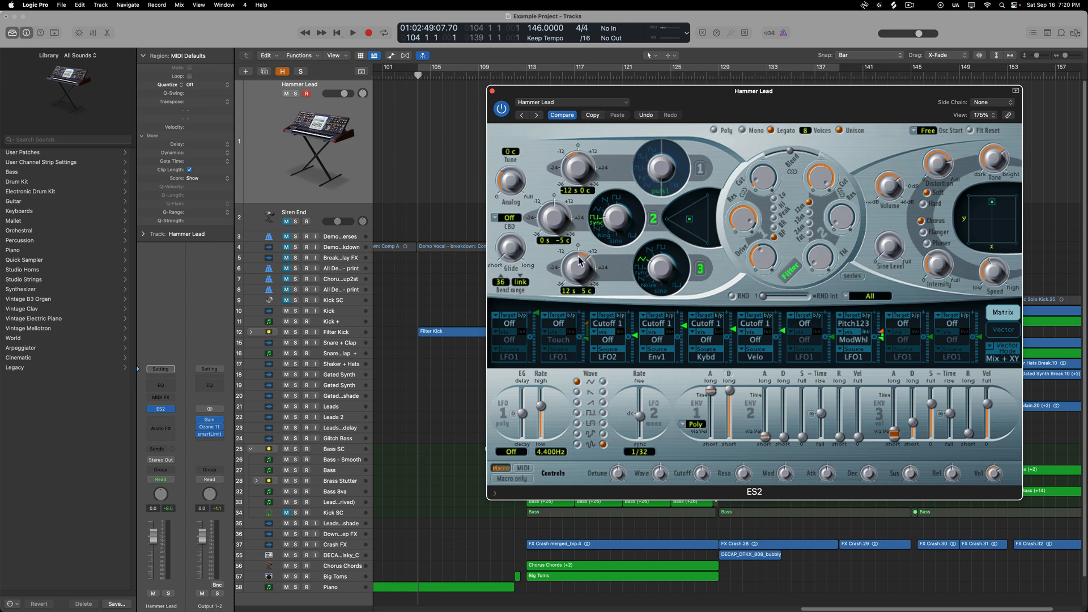
mouse_move(725, 278)
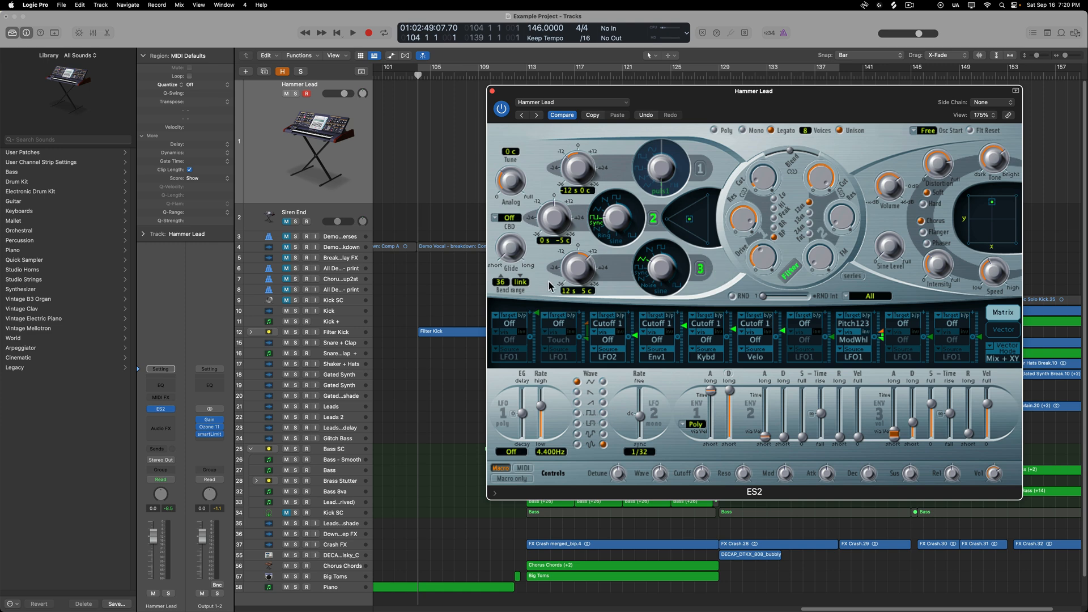
mouse_move(799, 146)
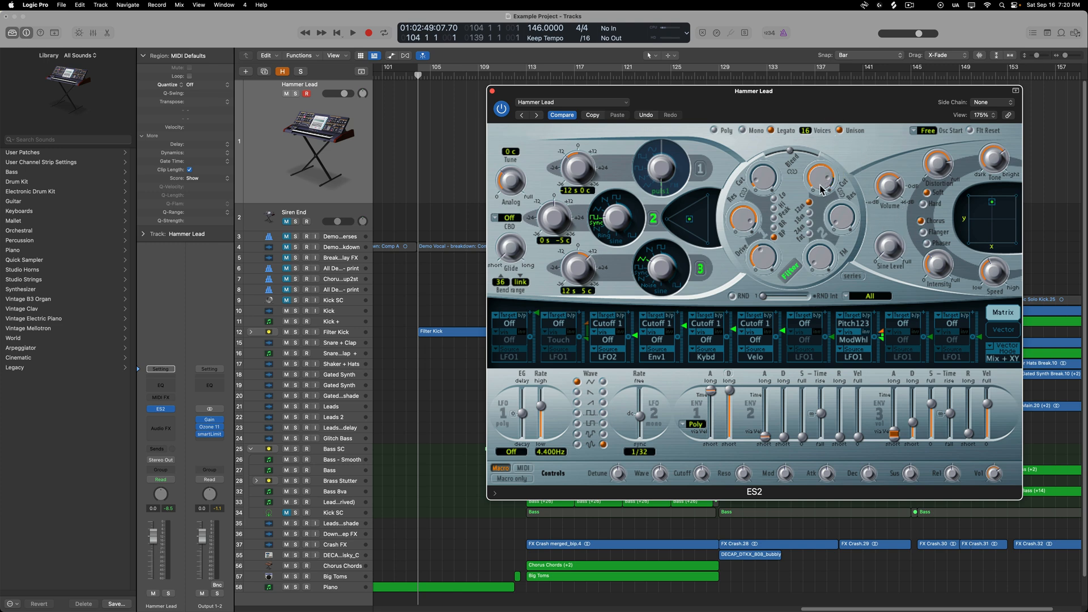
mouse_move(532, 96)
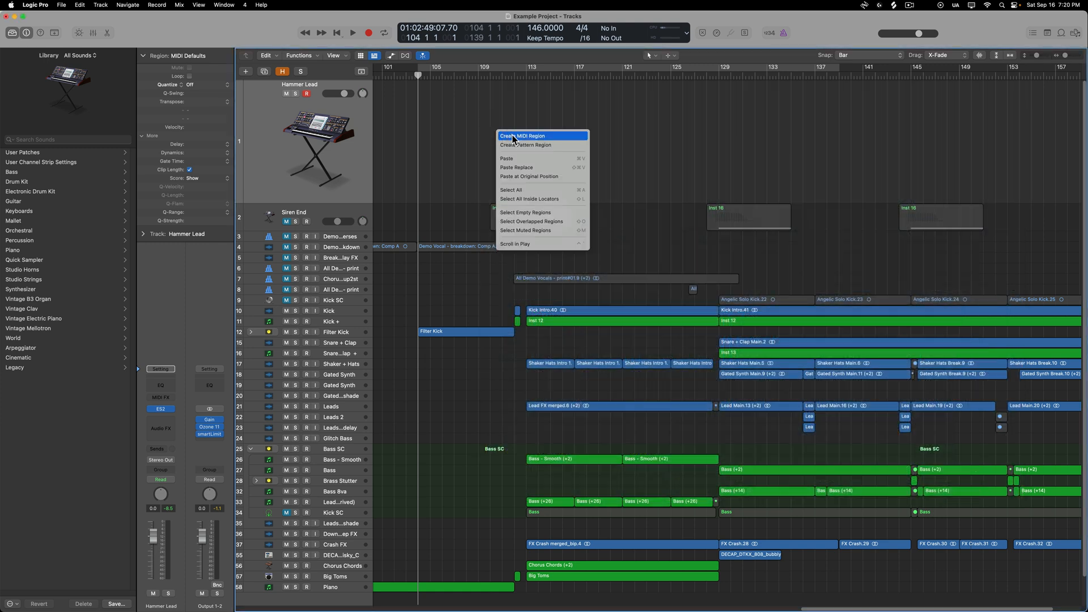
- Create an empty MIDI region on the Hammer Lead lane and select it
left_click(522, 135)
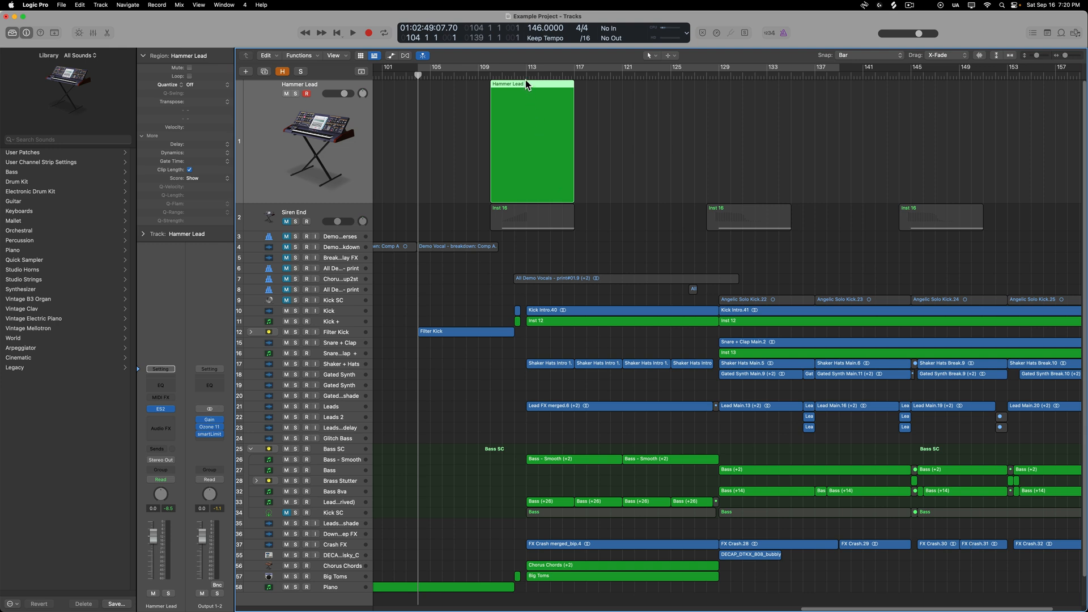
left_click(526, 75)
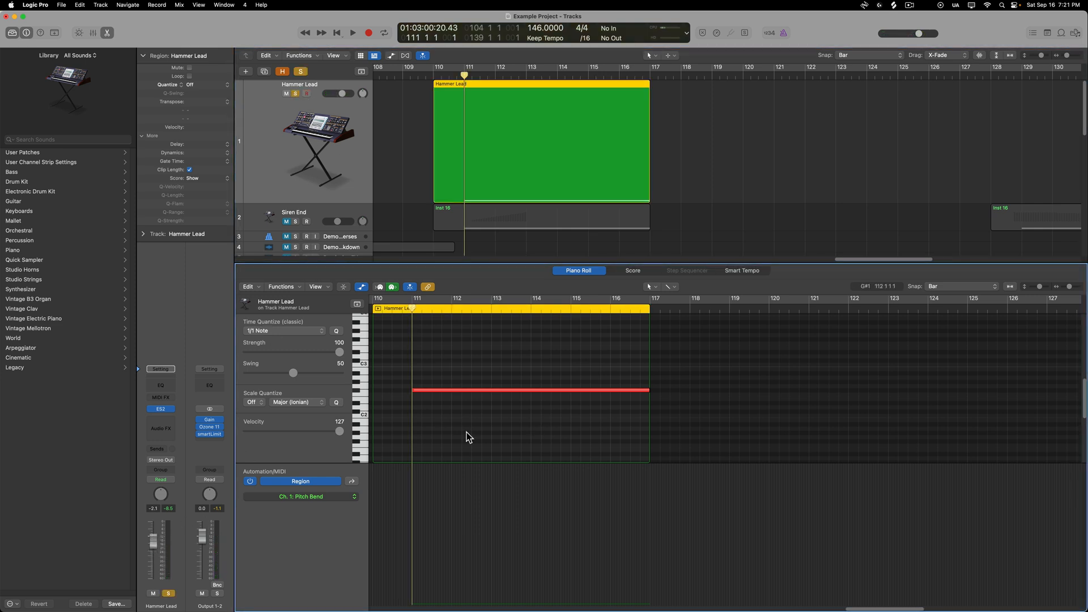
- Play the soloed Hammer Lead region to hear its sustained note
left_click(353, 33)
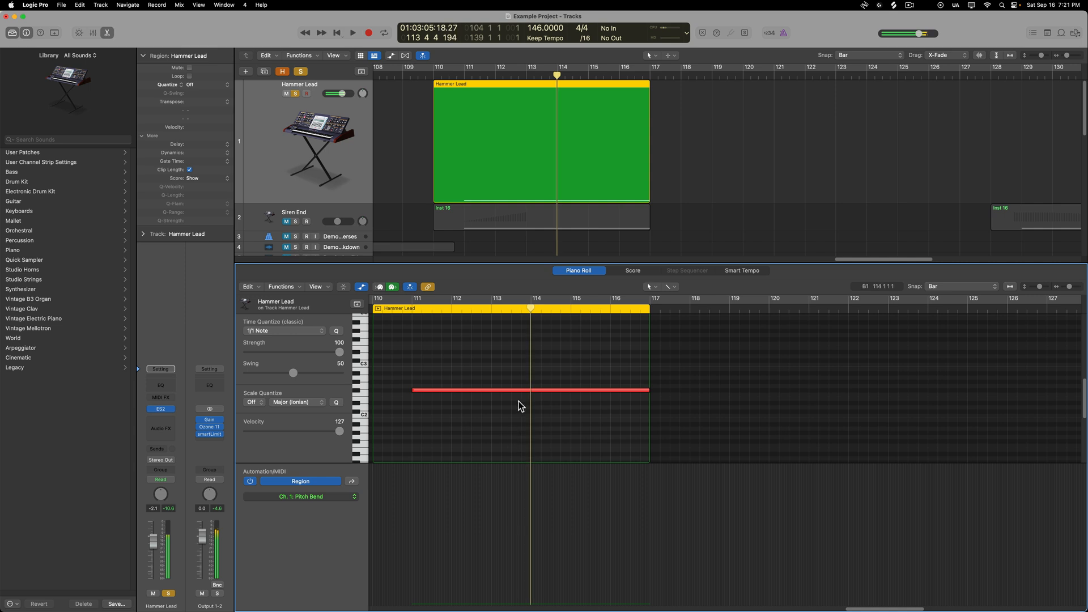
mouse_move(510, 317)
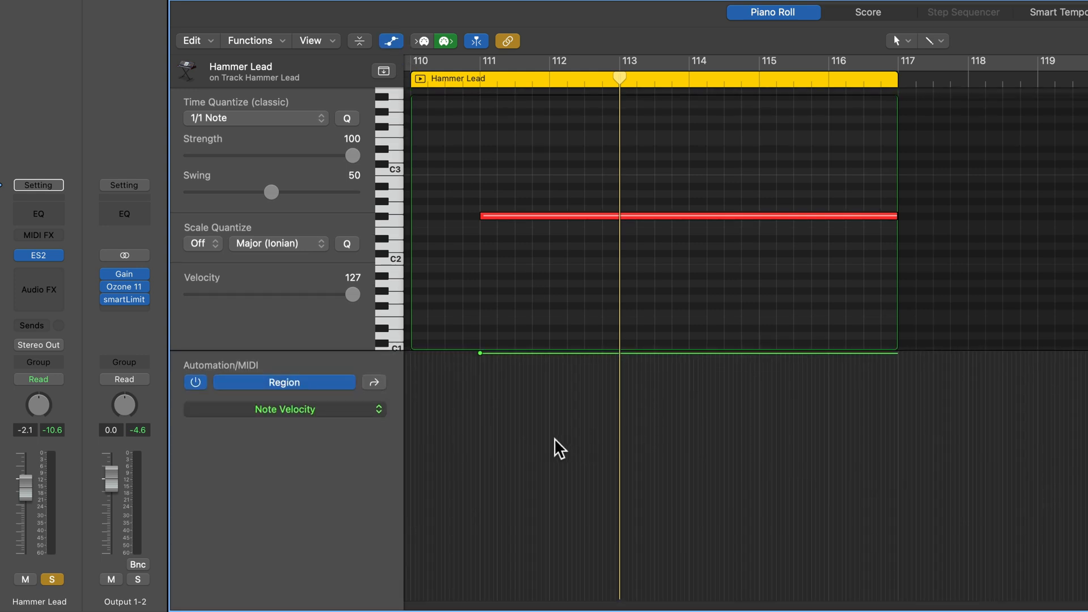
mouse_move(534, 450)
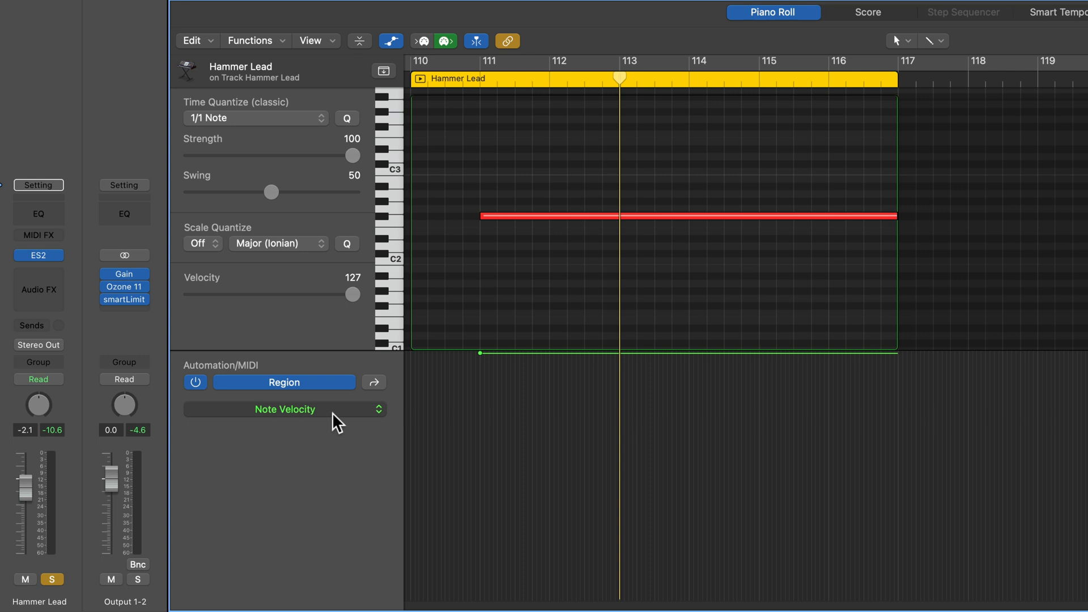
- Switch the piano roll's MIDI lane to show Pitch Bend data
left_click(284, 408)
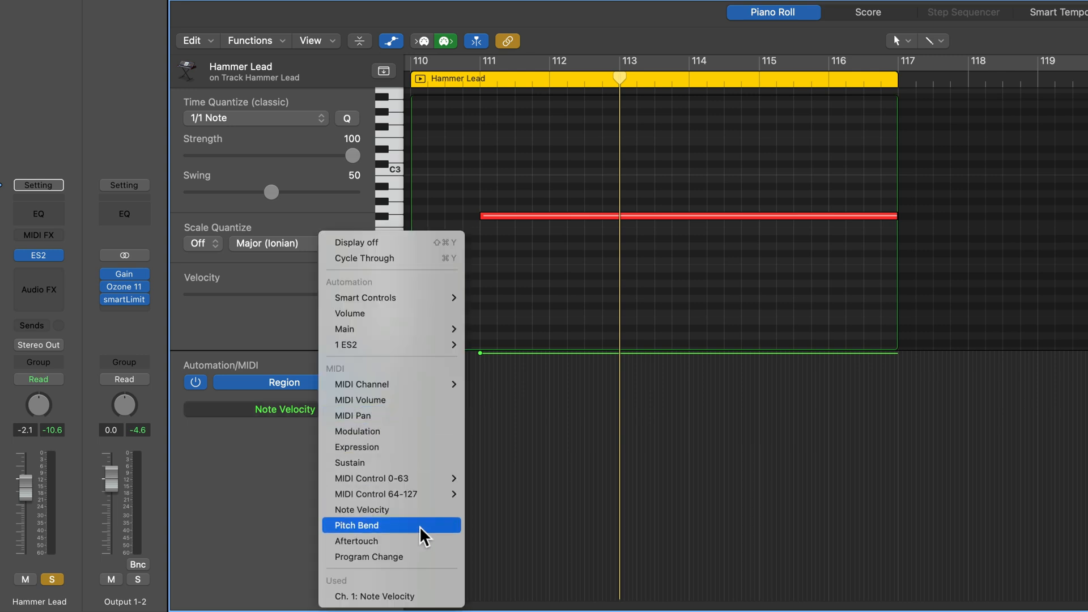
left_click(355, 525)
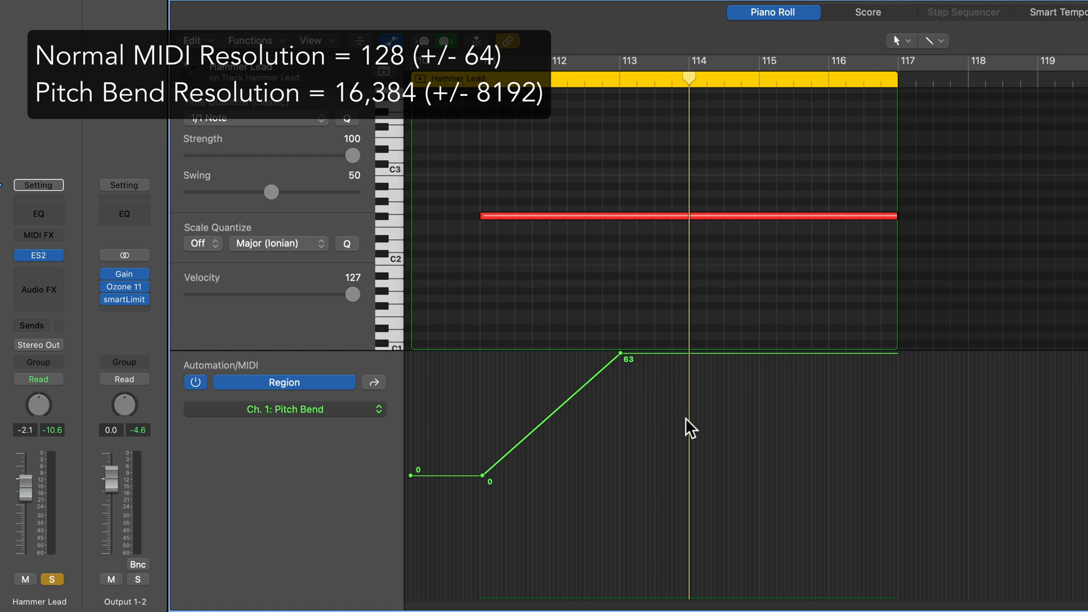
mouse_move(661, 334)
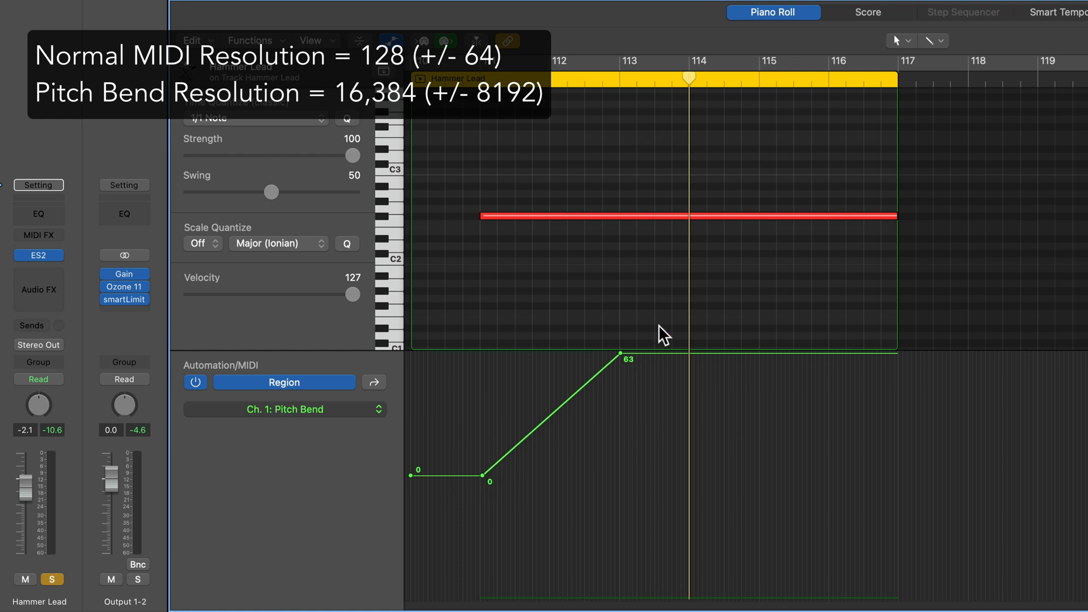
mouse_move(639, 374)
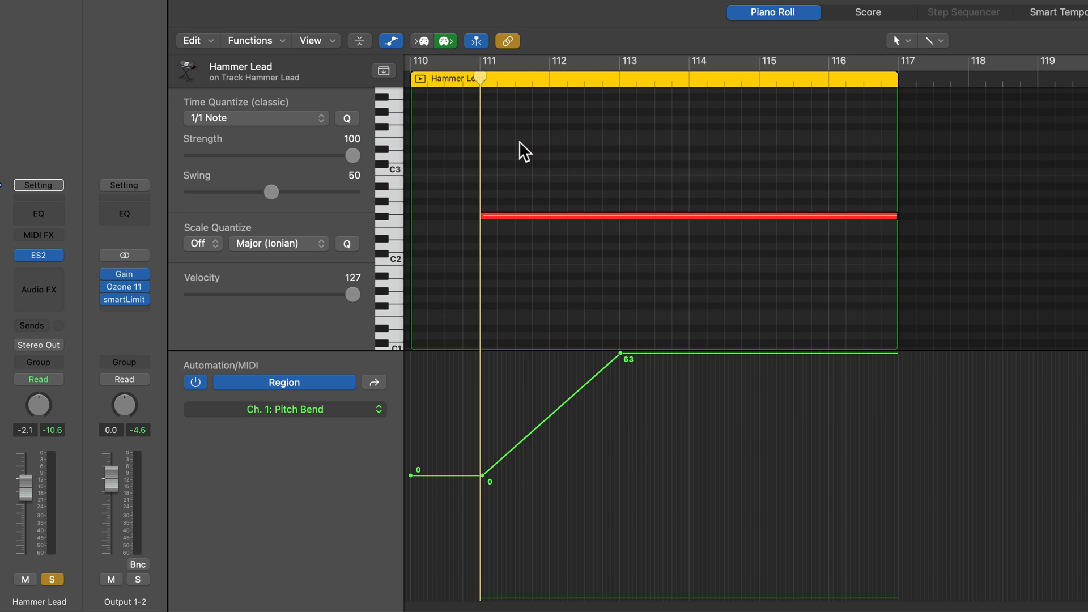
mouse_move(528, 428)
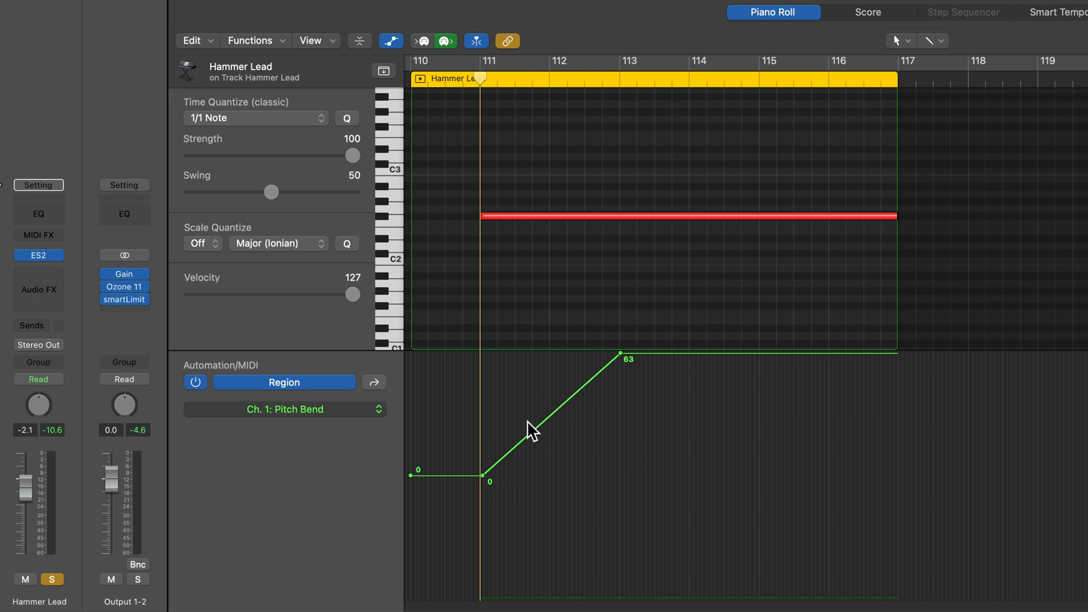
mouse_move(465, 162)
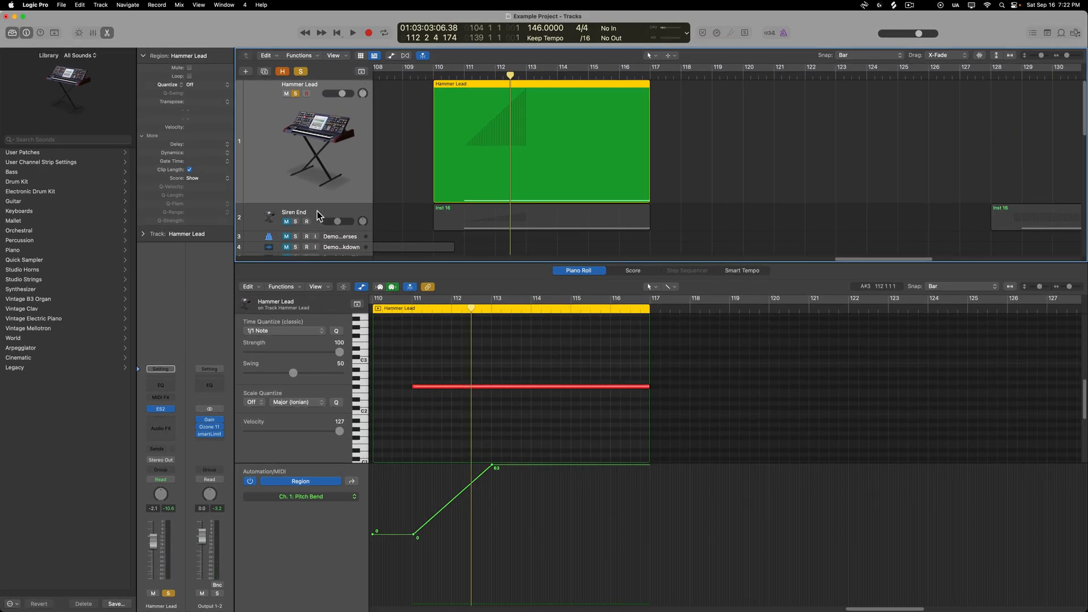
- Open Siren End's Valhalla Shimmer reverb and lower the reverb mix on Hammer Lead
left_click(315, 216)
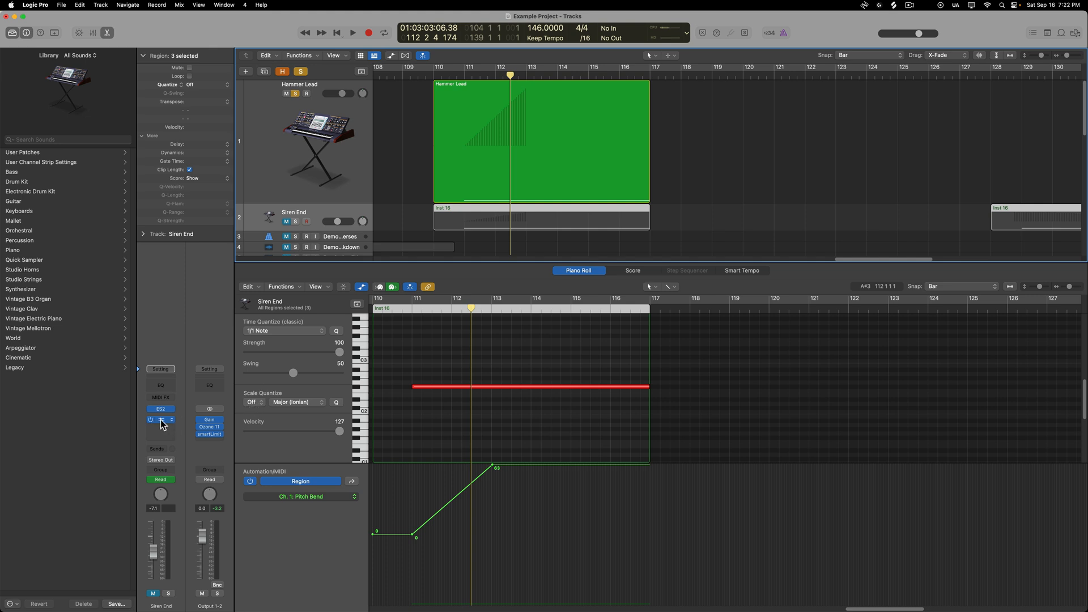
left_click(161, 423)
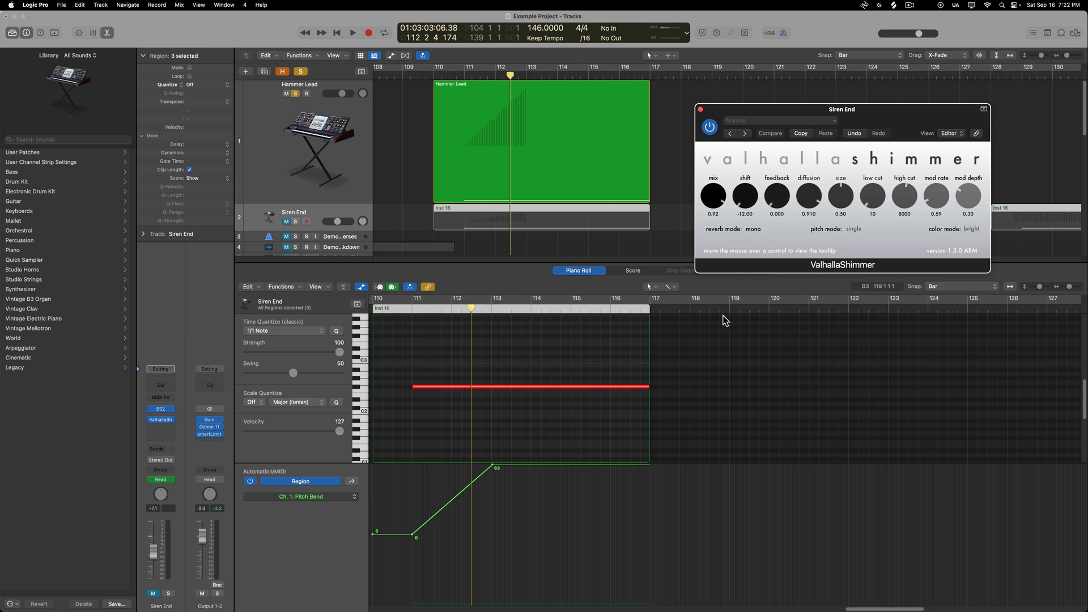
mouse_move(767, 266)
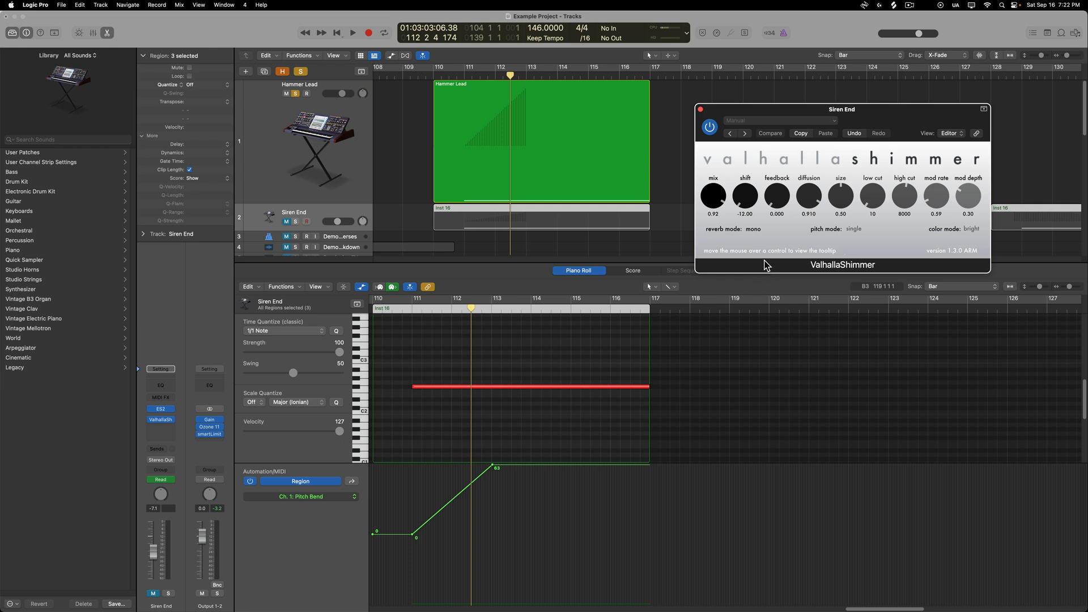
mouse_move(759, 213)
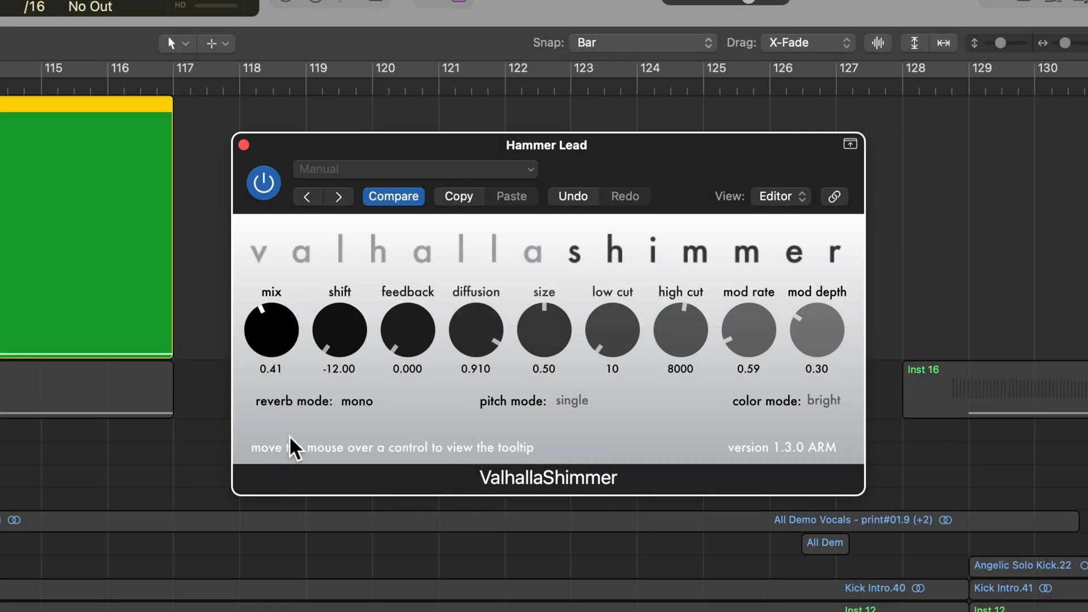
left_click_drag(270, 330, 340, 330)
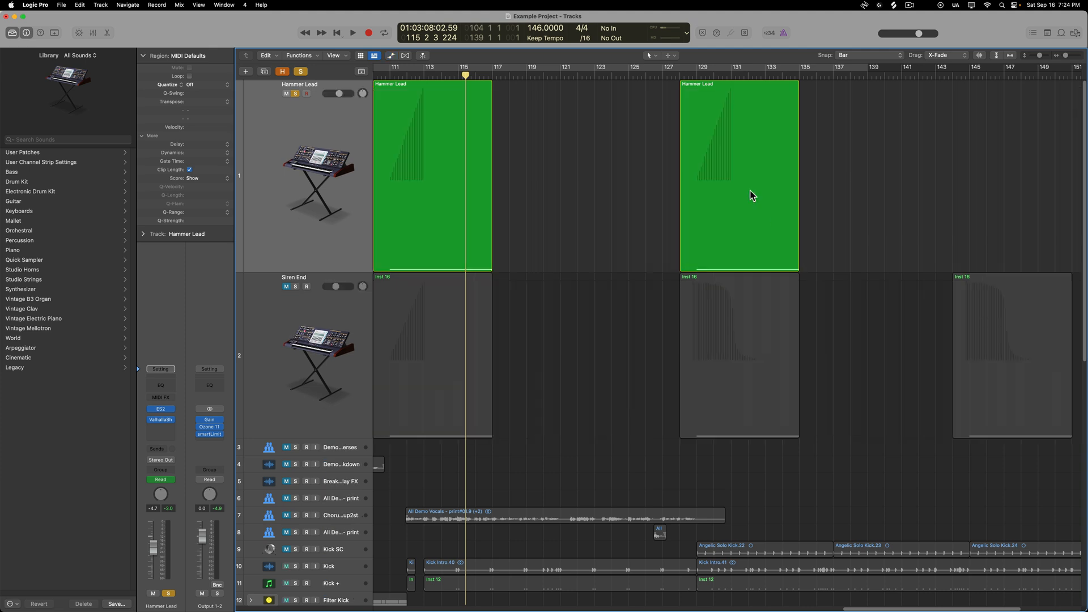
- Open the bar-129 Hammer Lead region and draw its pitch bend falling from 63 to 0
double_click(738, 177)
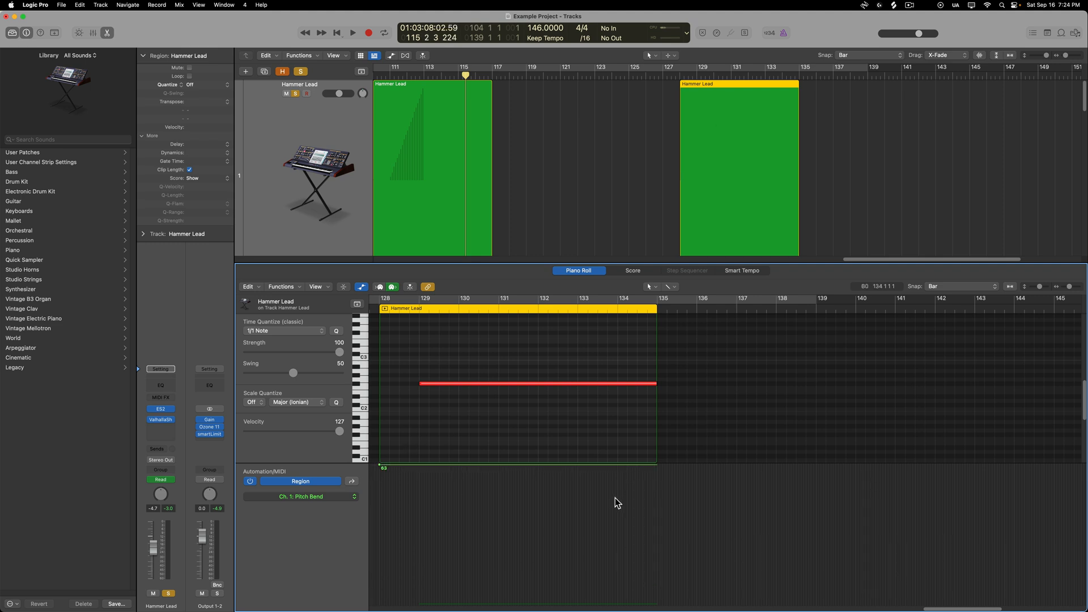
mouse_move(411, 471)
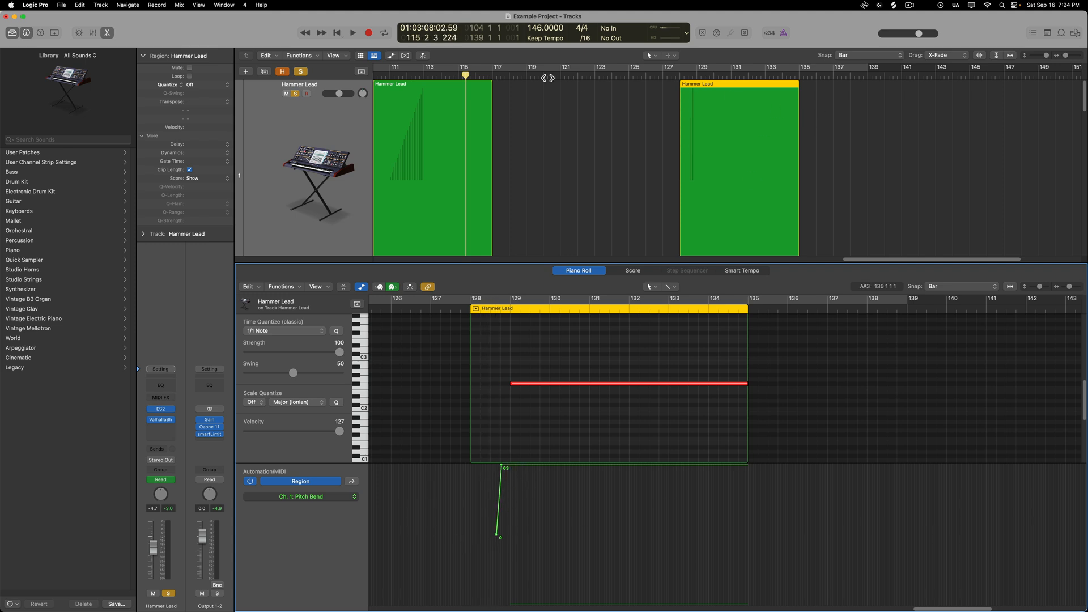
mouse_move(671, 133)
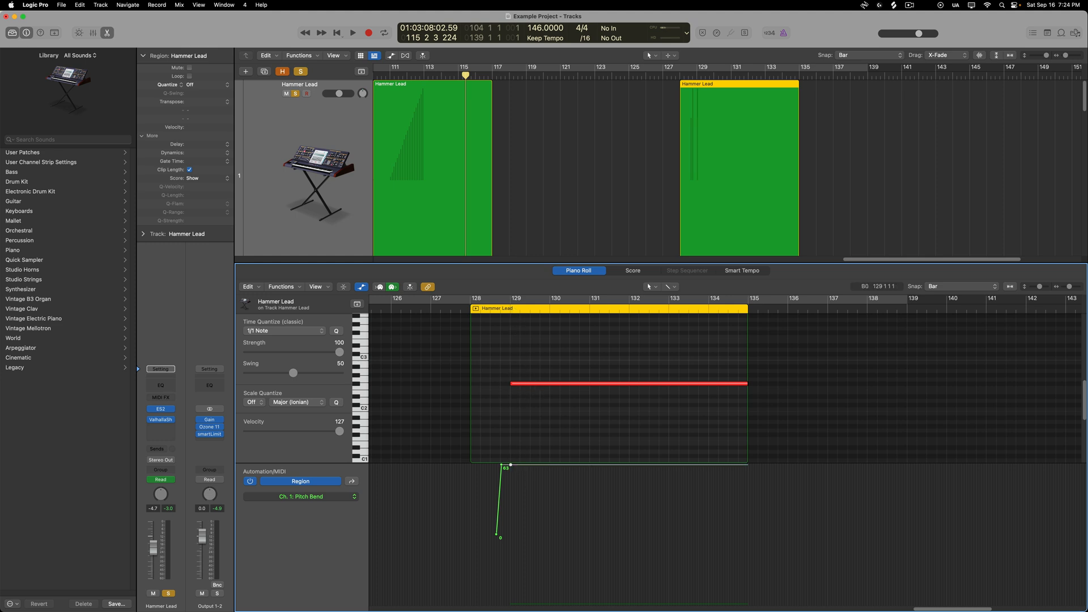
mouse_move(762, 473)
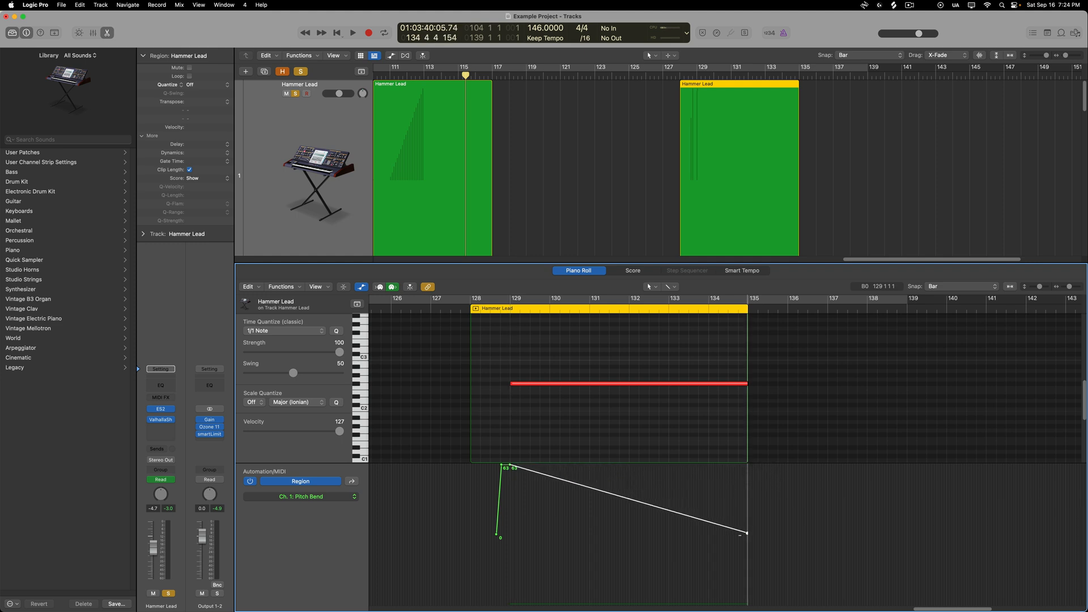
left_click_drag(746, 534, 749, 545)
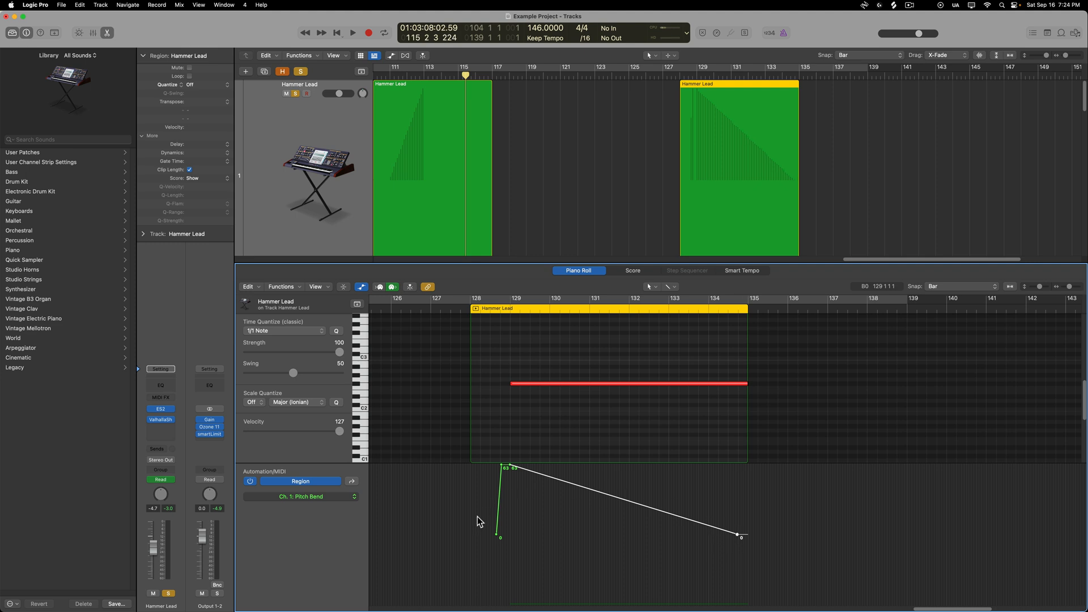
mouse_move(590, 590)
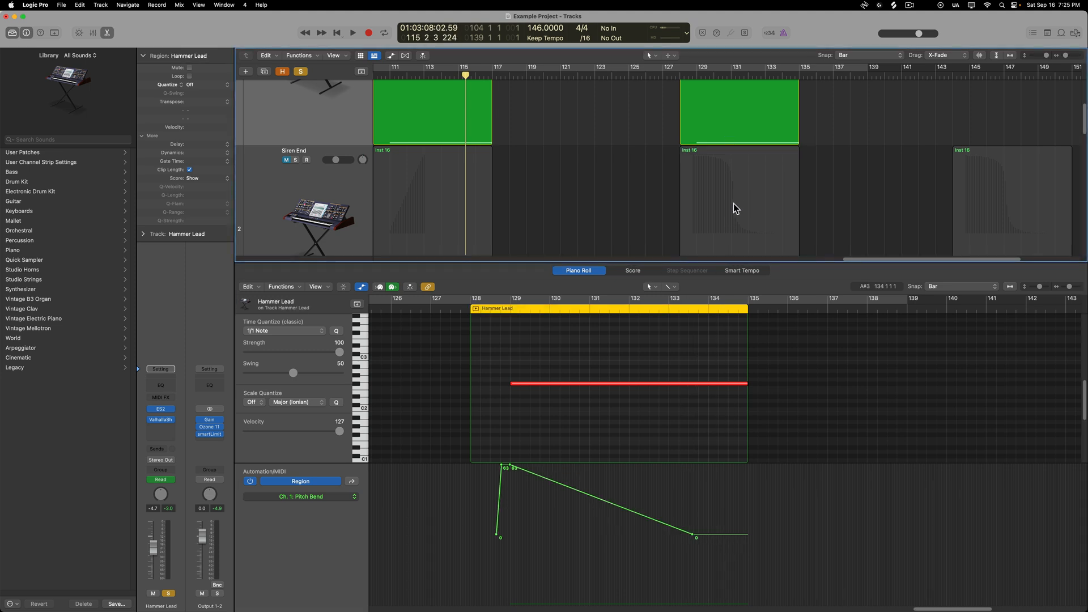
mouse_move(732, 94)
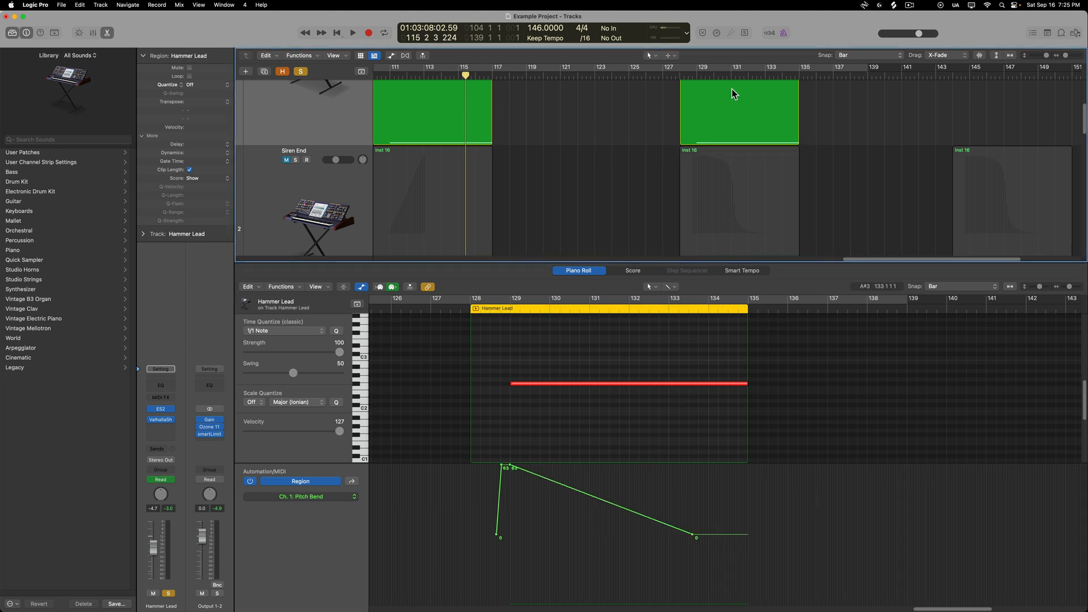
- Curve the falling pitch bend to hold near 63, then drop steeply to 0
left_click(670, 286)
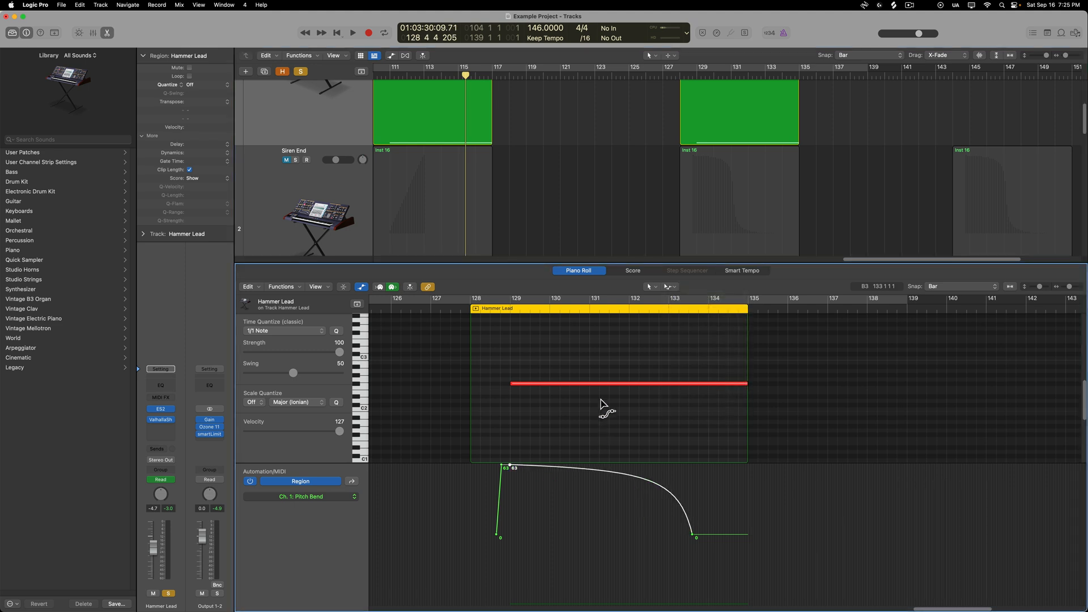
mouse_move(619, 413)
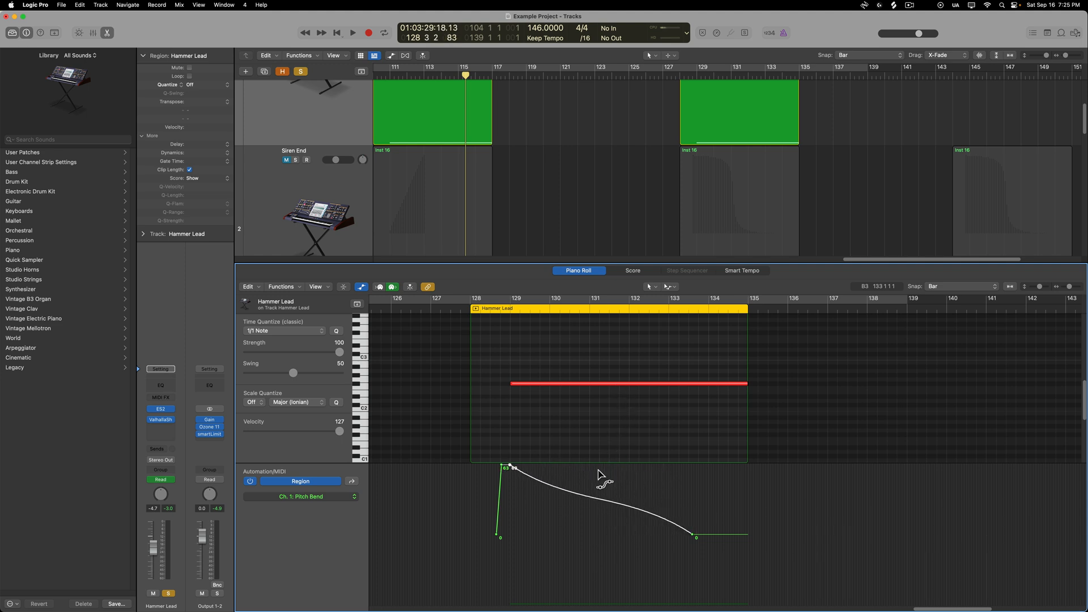
left_click_drag(604, 482, 524, 435)
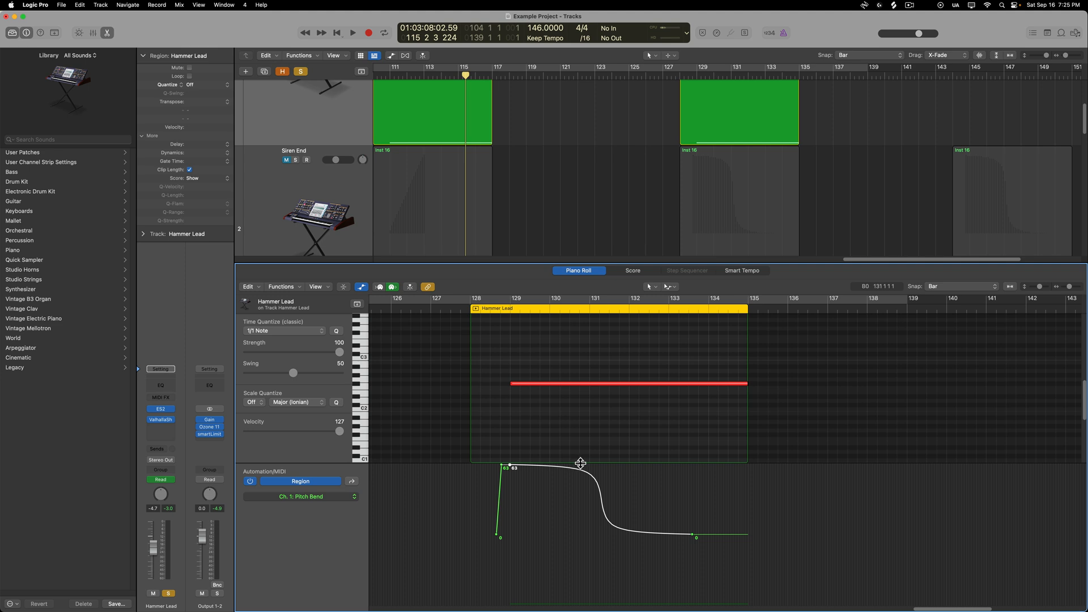
mouse_move(667, 540)
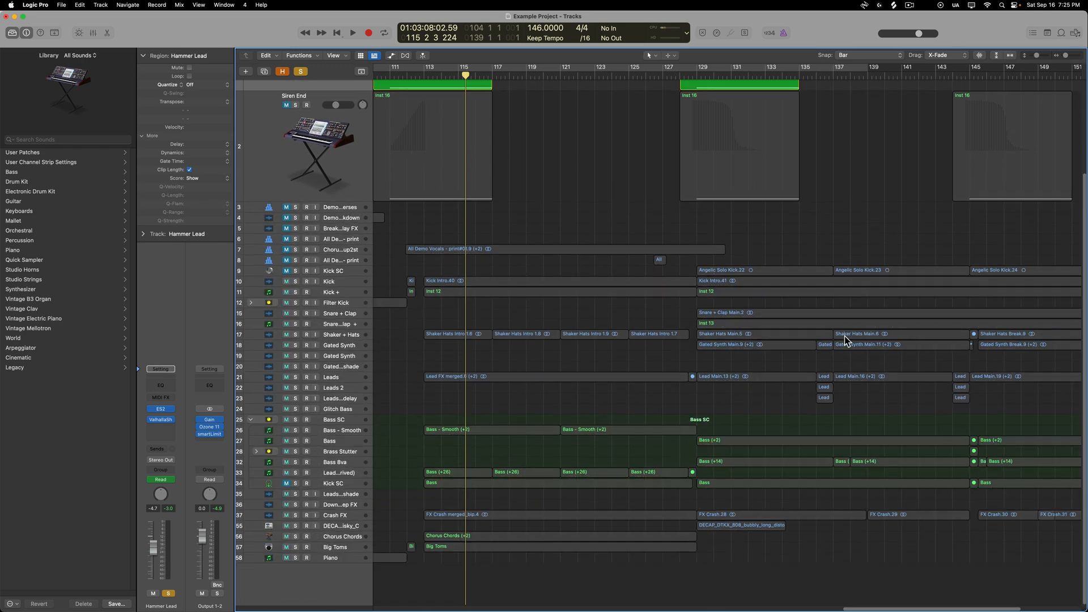
- Show Hammer Lead's volume automation and drag in the first fade-out after its opening region
scroll("down", 3)
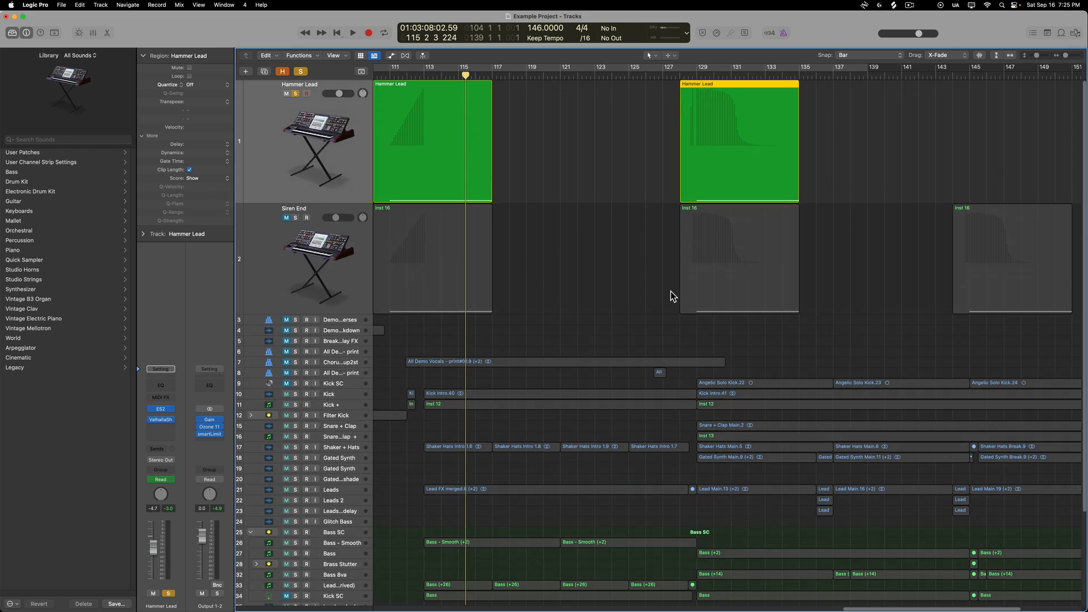
left_click(352, 33)
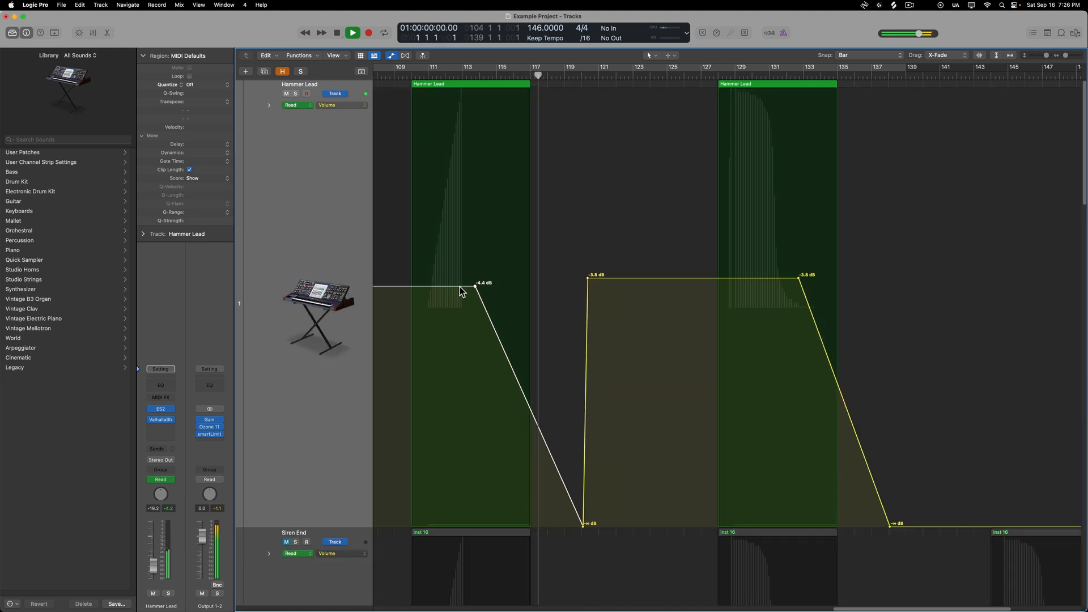
left_click_drag(694, 274, 693, 291)
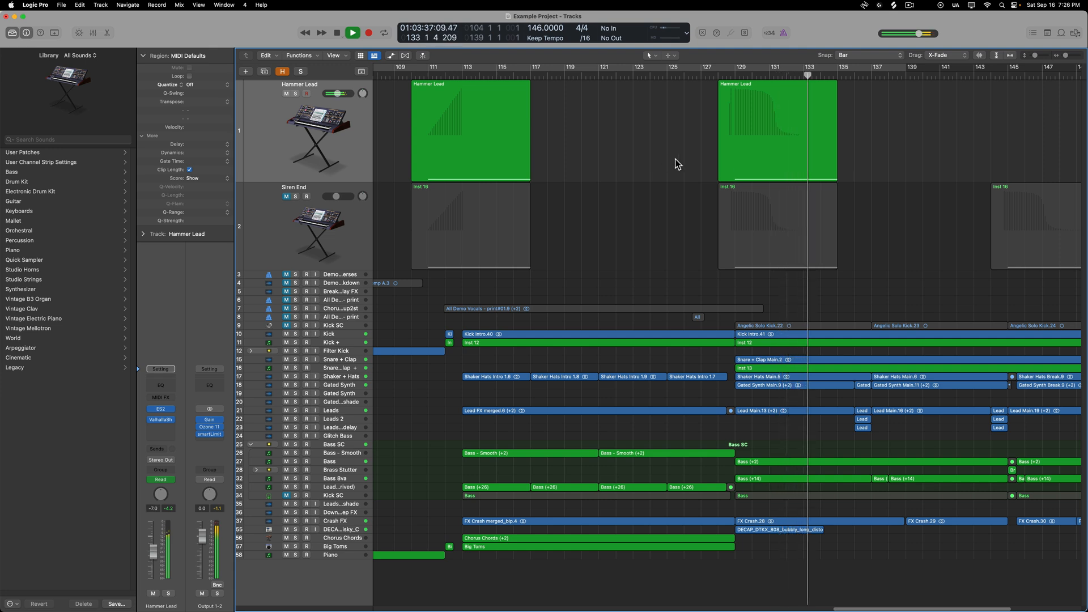
- Refine the siren-fall pitch-bend S-curve in the second region, then open the ES2 plugin window
double_click(777, 129)
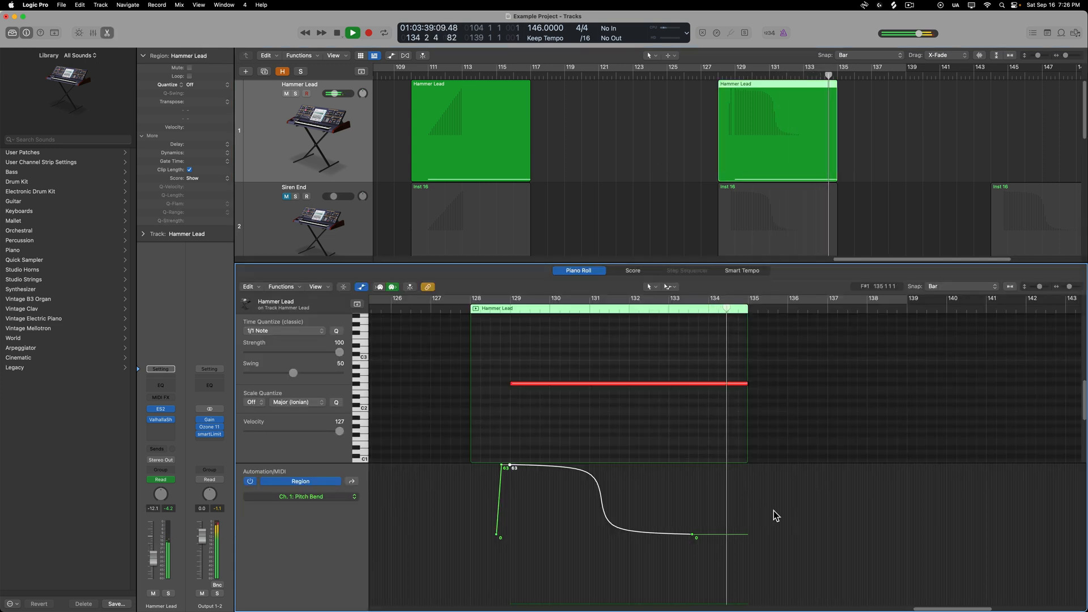
left_click(353, 33)
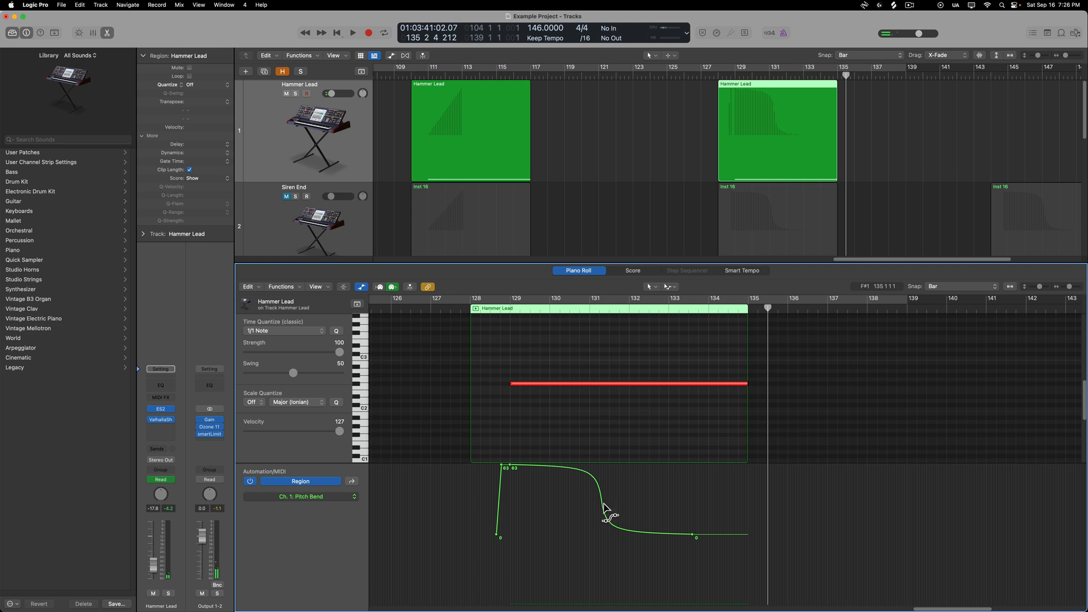
left_click_drag(607, 513, 718, 536)
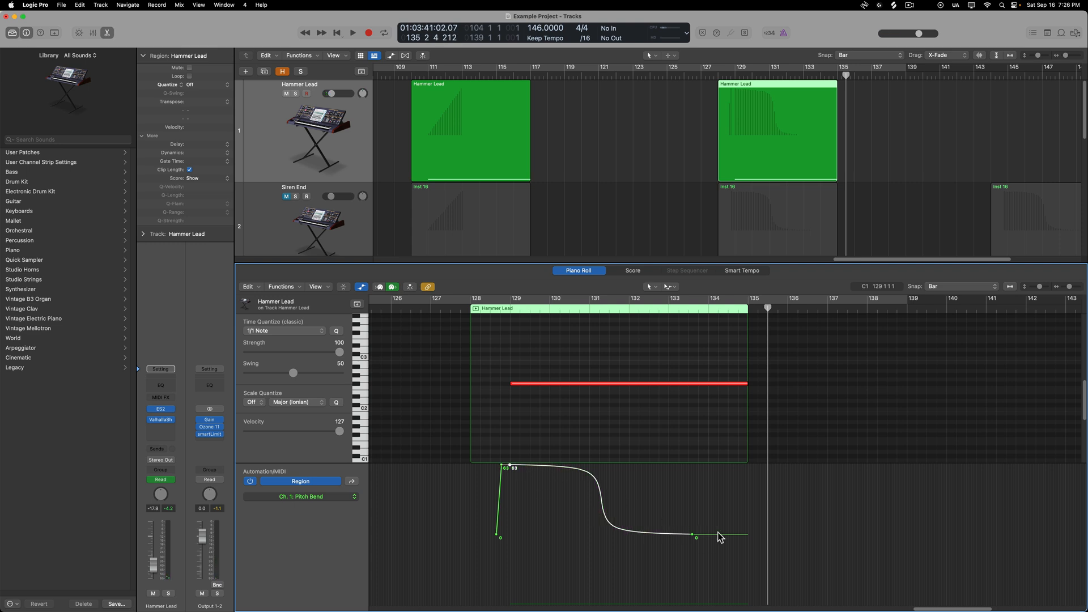
mouse_move(681, 547)
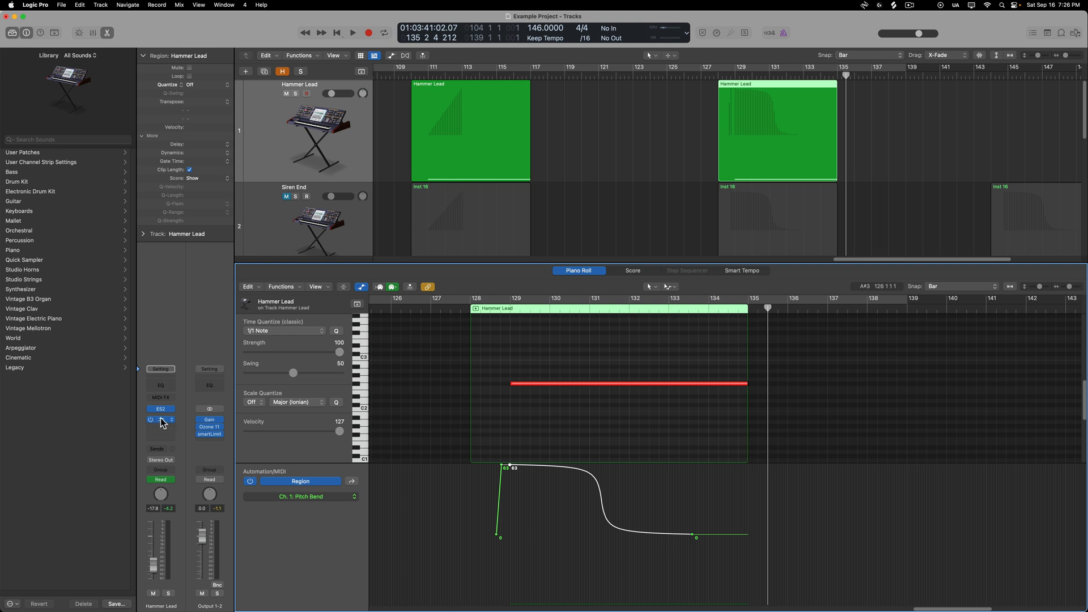
left_click(160, 409)
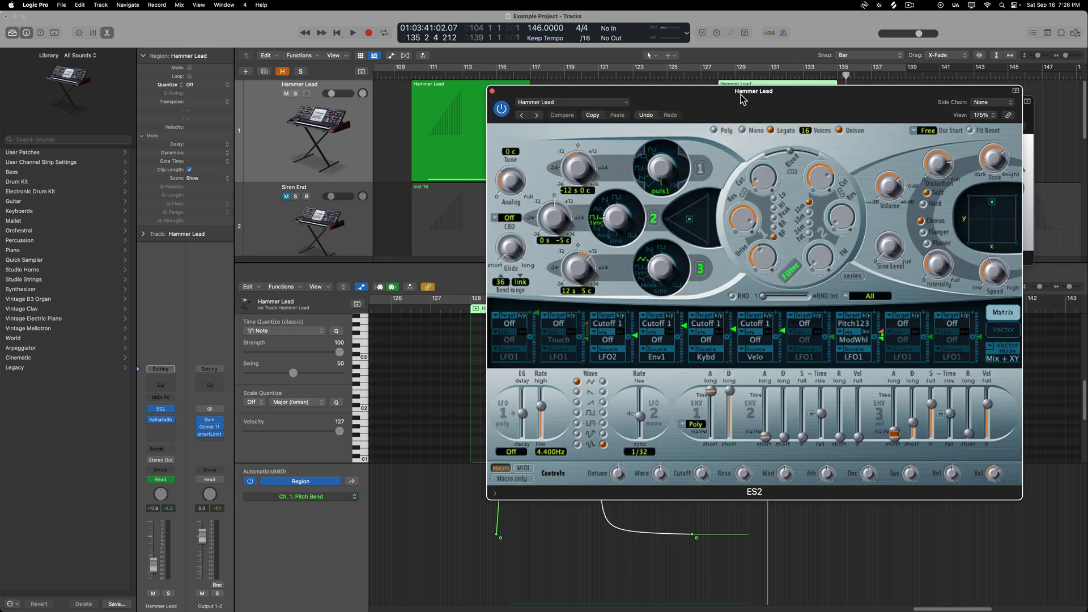